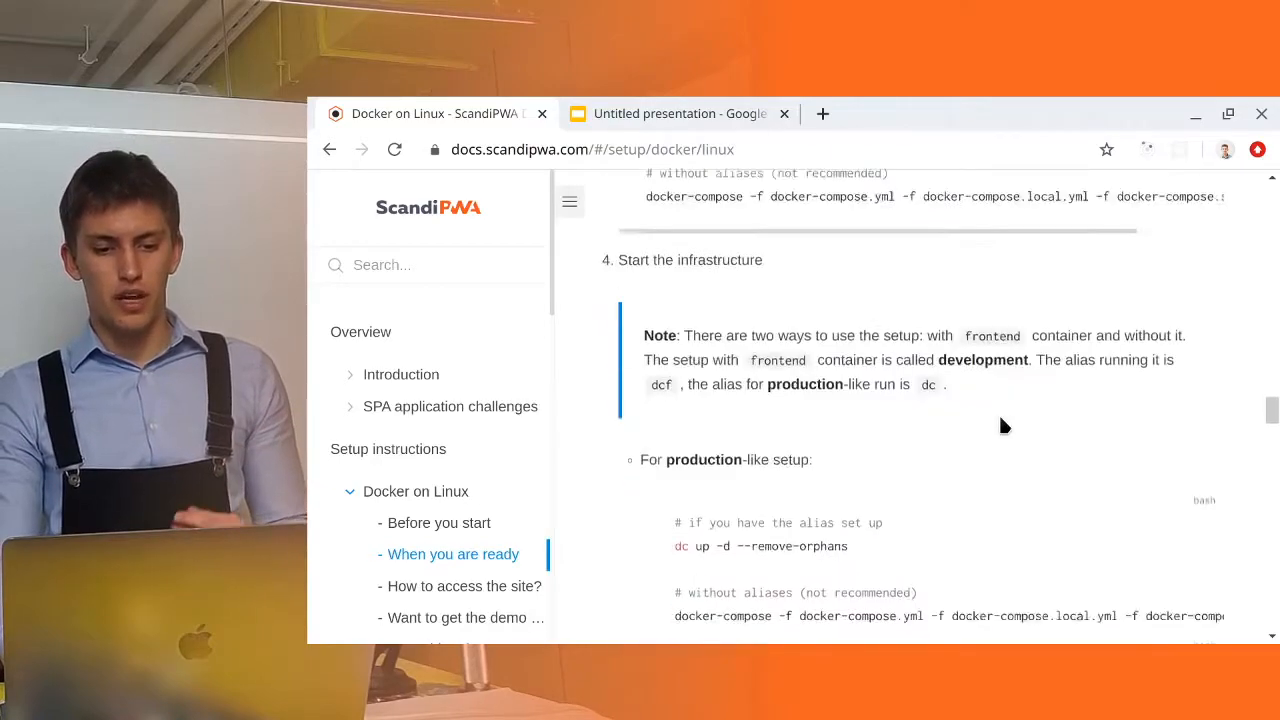
- Scroll to 'For development setup' and select the dcf up command
scroll("down", 3)
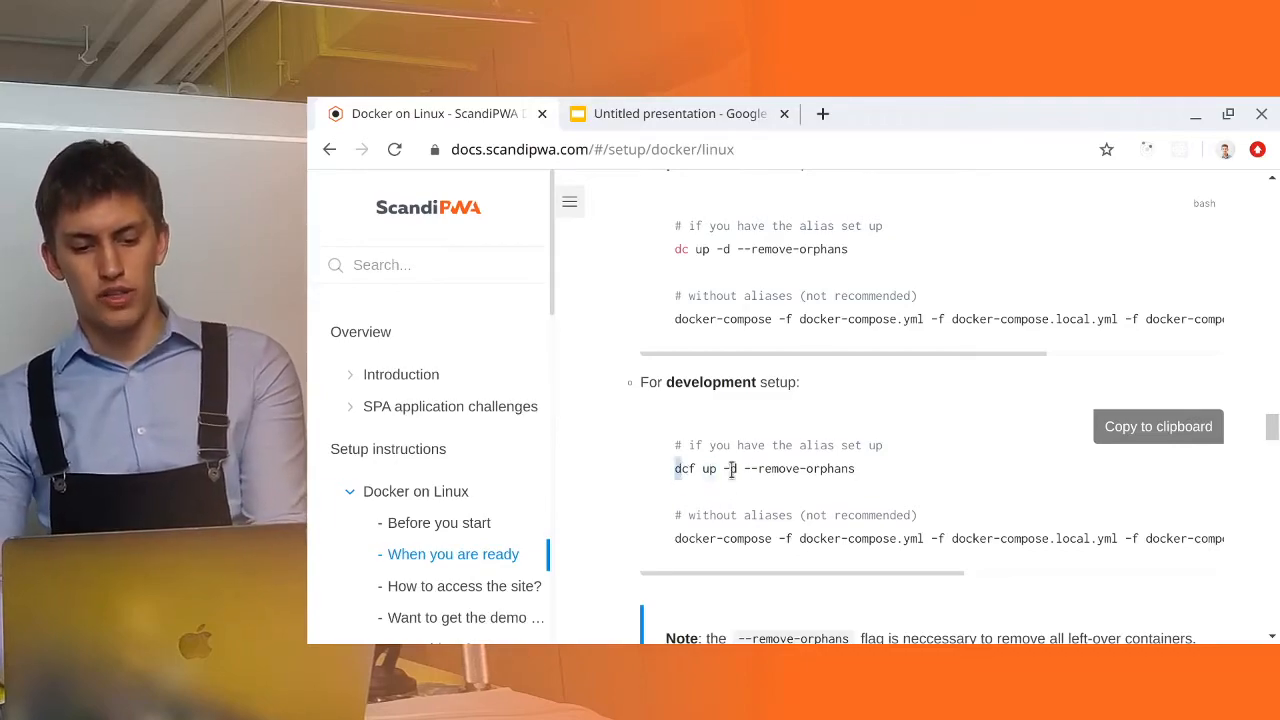
double_click(764, 468)
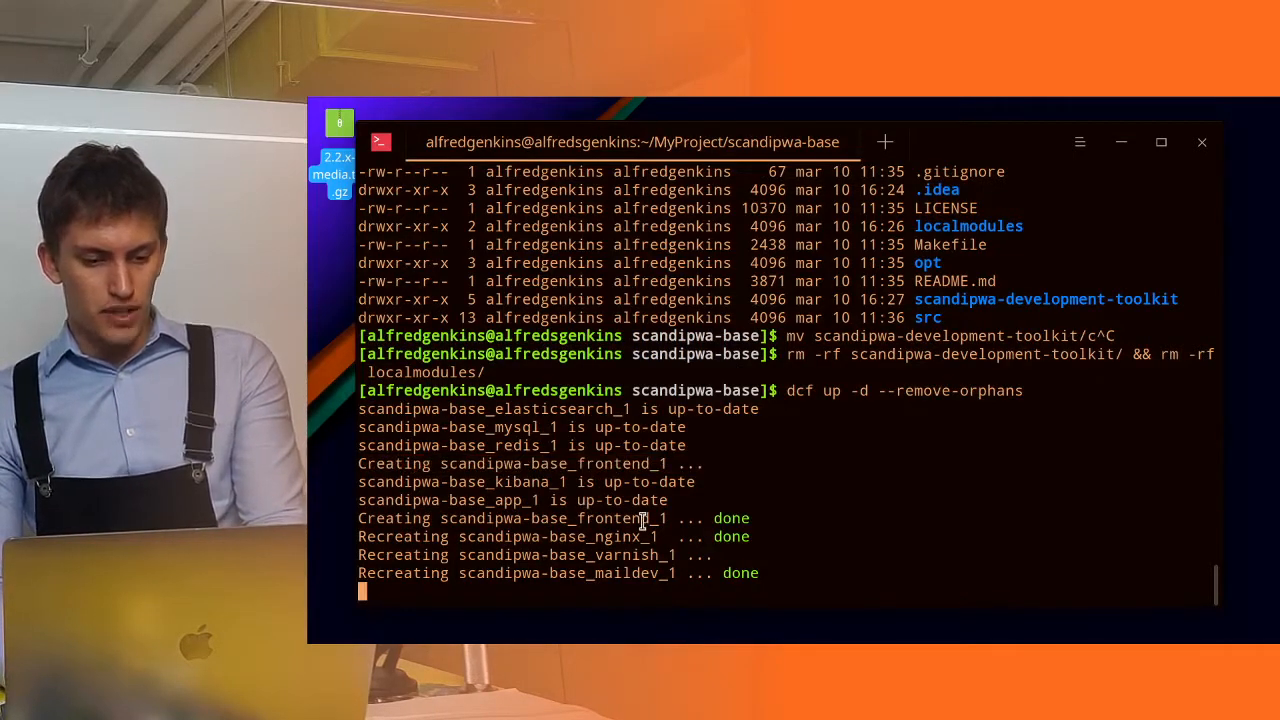
- Abort dcf up and open the scandipwa-base project with 'code .'
type("cc")
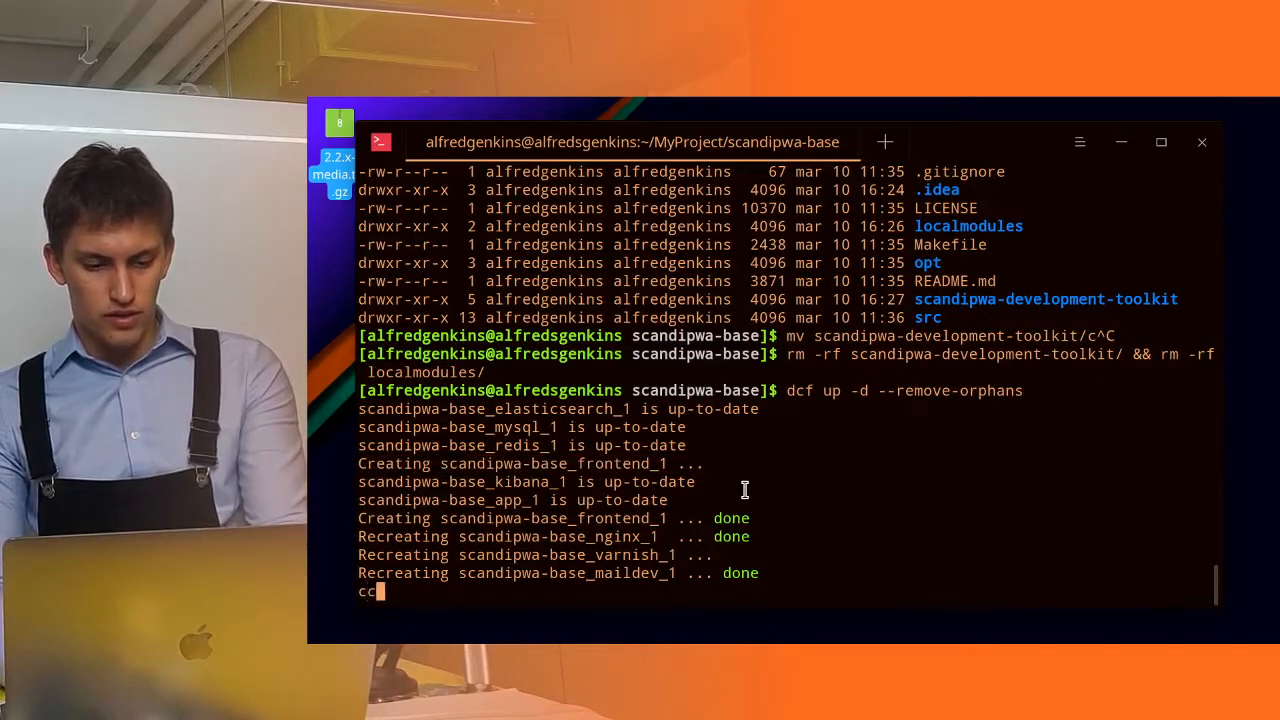
type("cc")
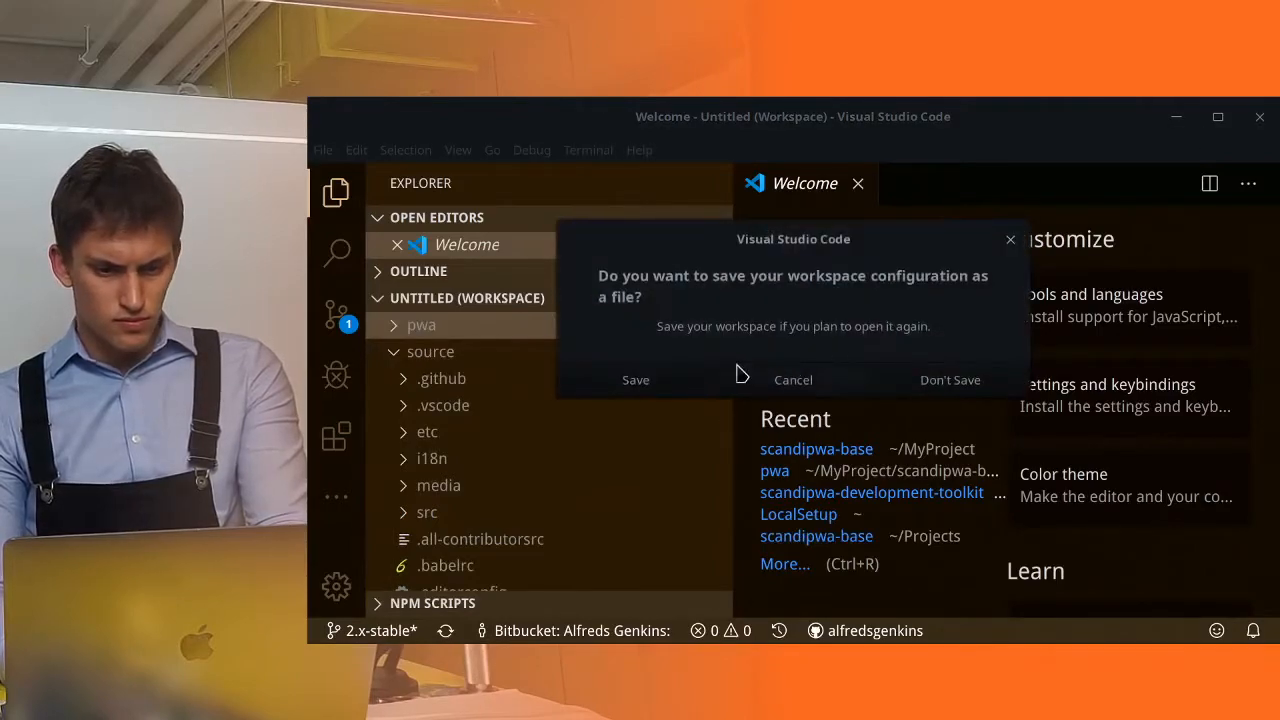
- Discard the untitled workspace and open the project's .env file showing PROJECT_IMAGE=xdebug
left_click(949, 379)
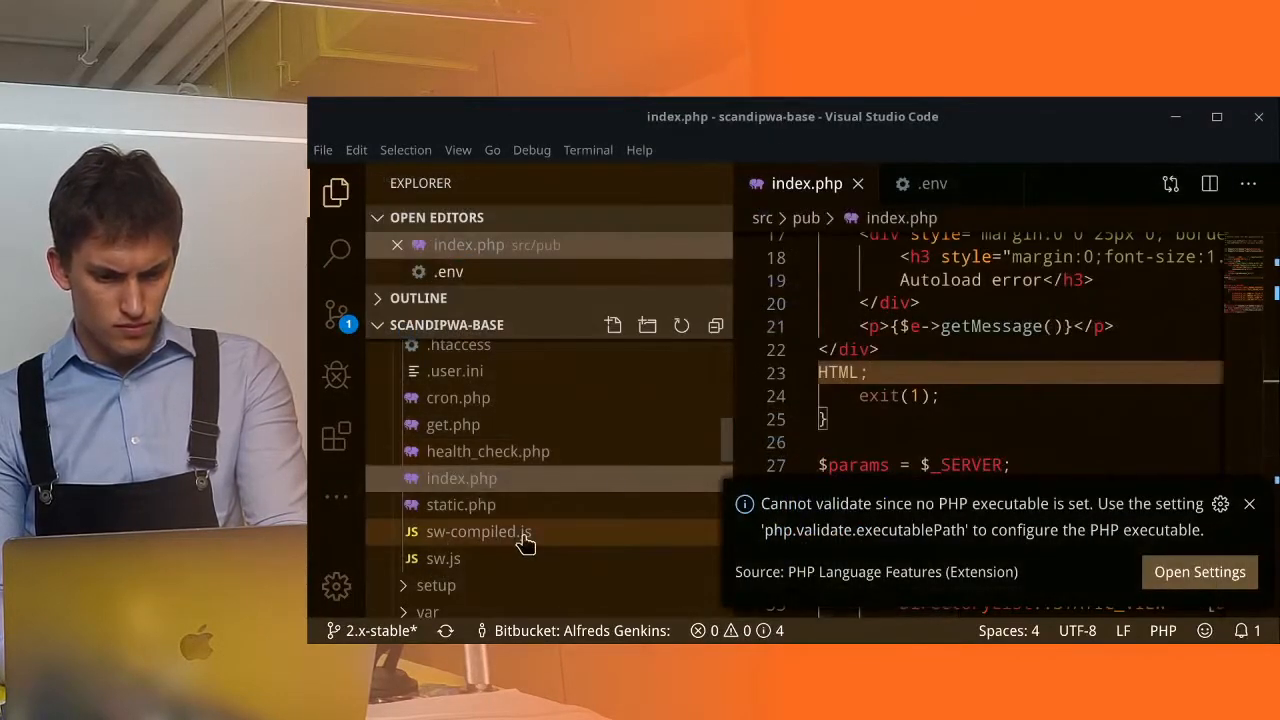
left_click(930, 183)
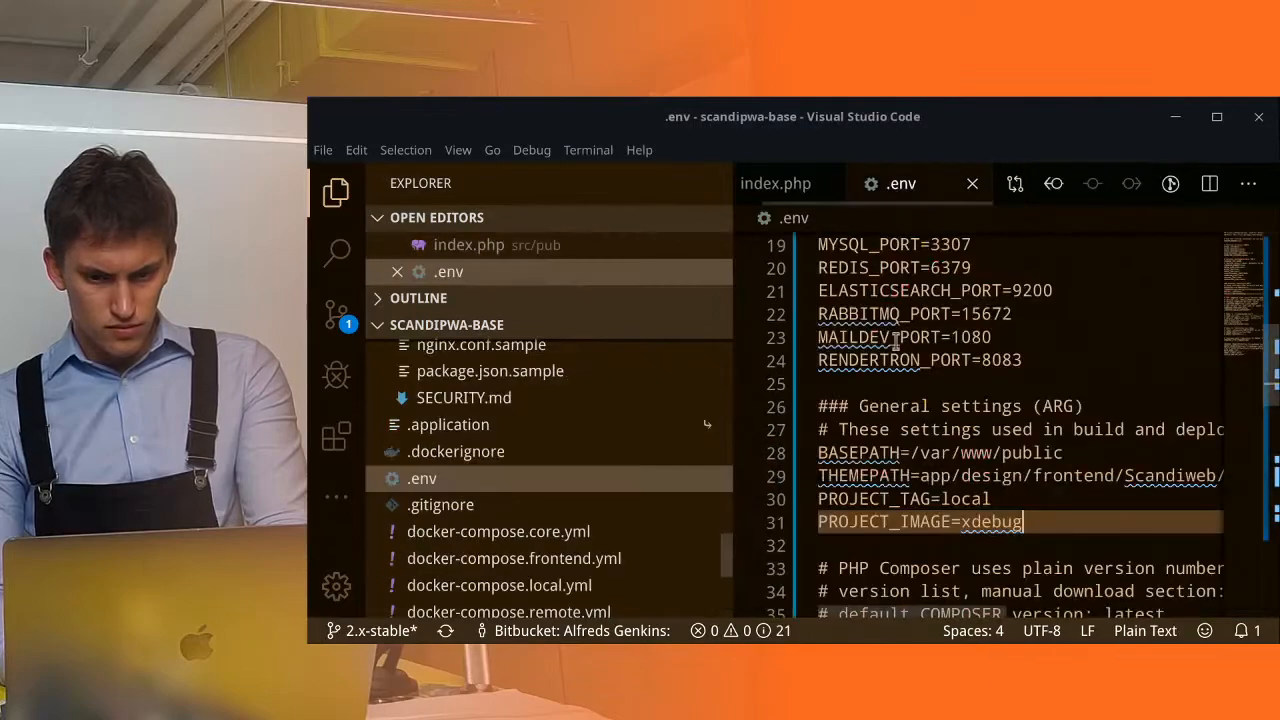
double_click(990, 521)
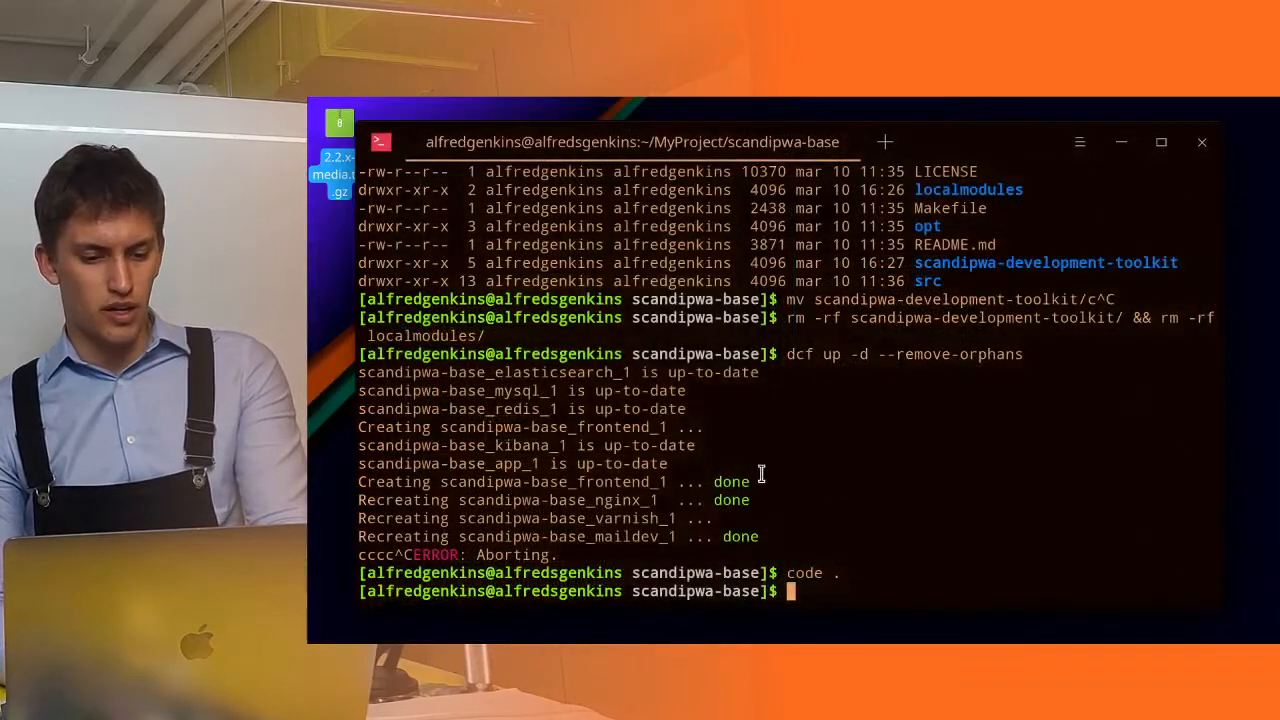
- Run 'dcf up -d --remove-orphans' and scroll through the container recreation output
type("dcf up -d --remove-orphans")
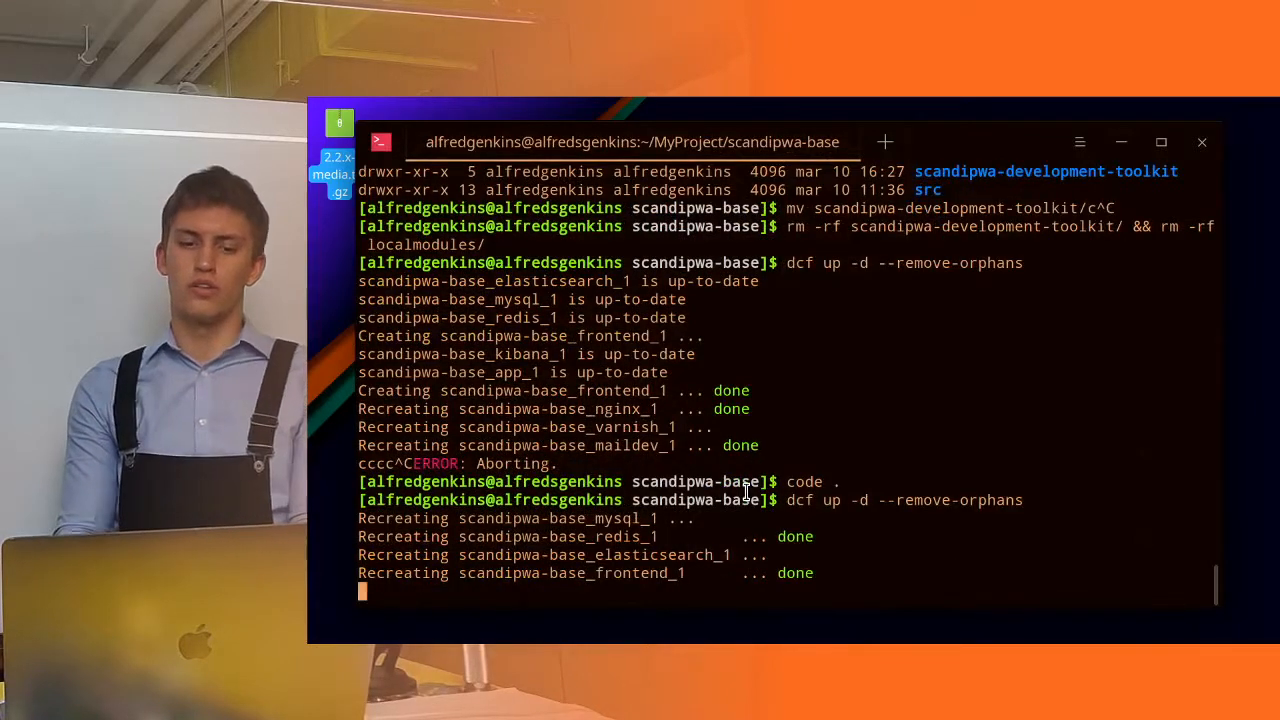
scroll("down", 3)
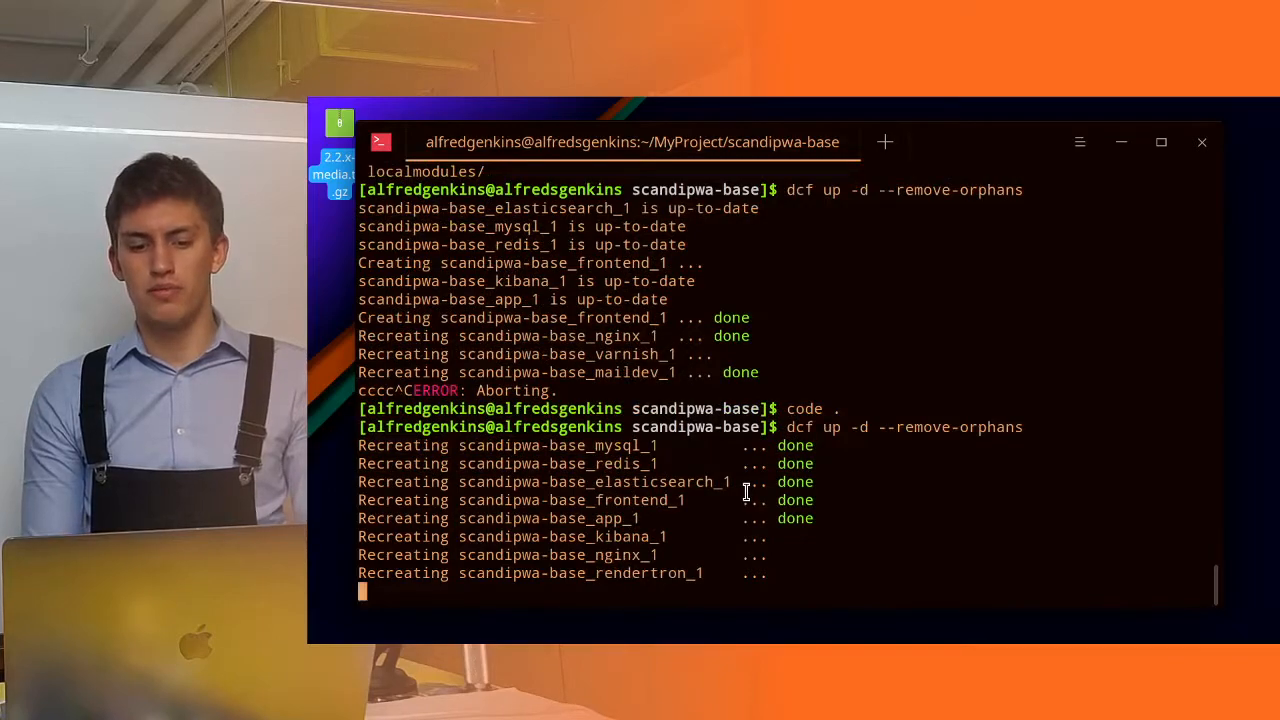
scroll("down", 3)
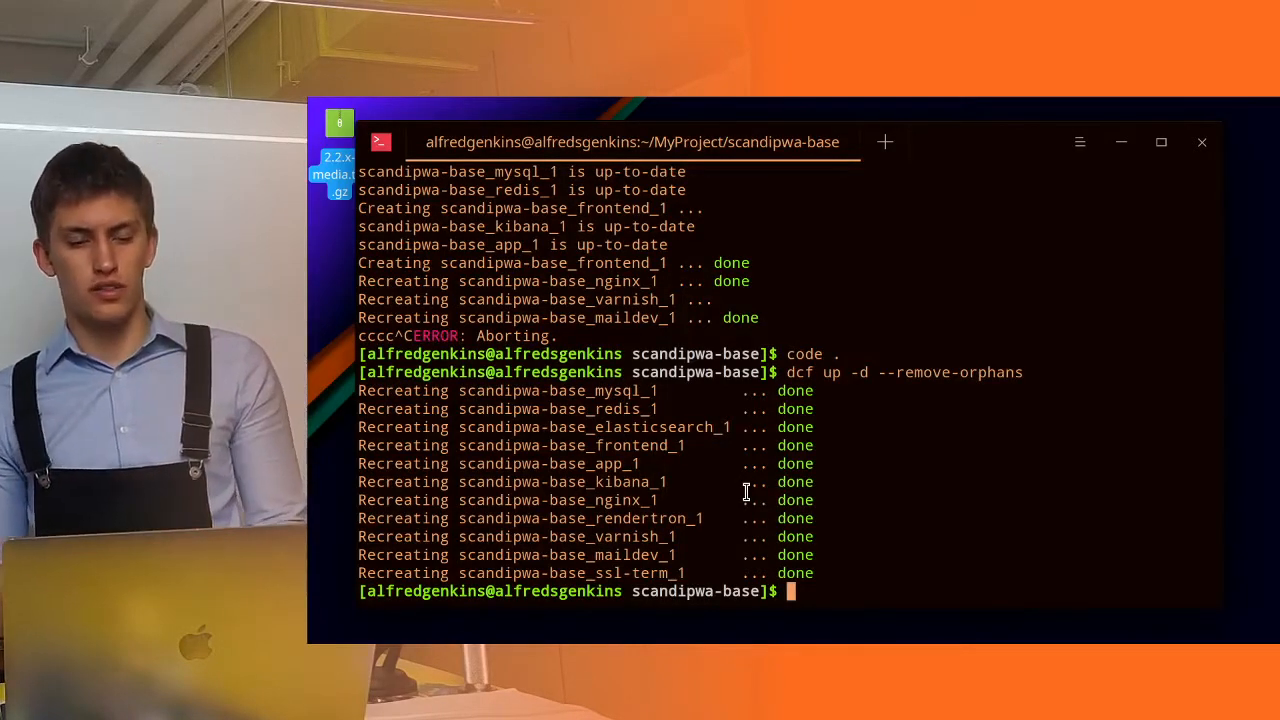
type("frontlogs")
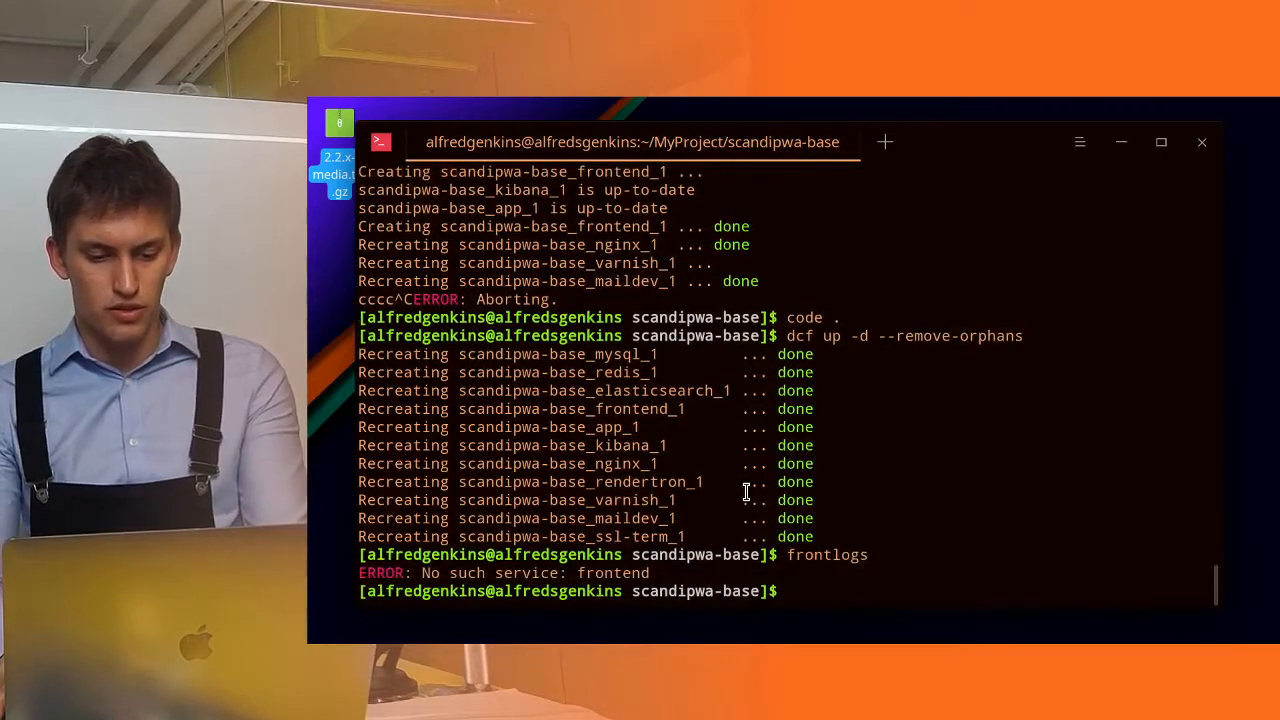
- Try frontlogs, then follow frontend logs with 'dcf logs -f frontend'
type("frontlogs")
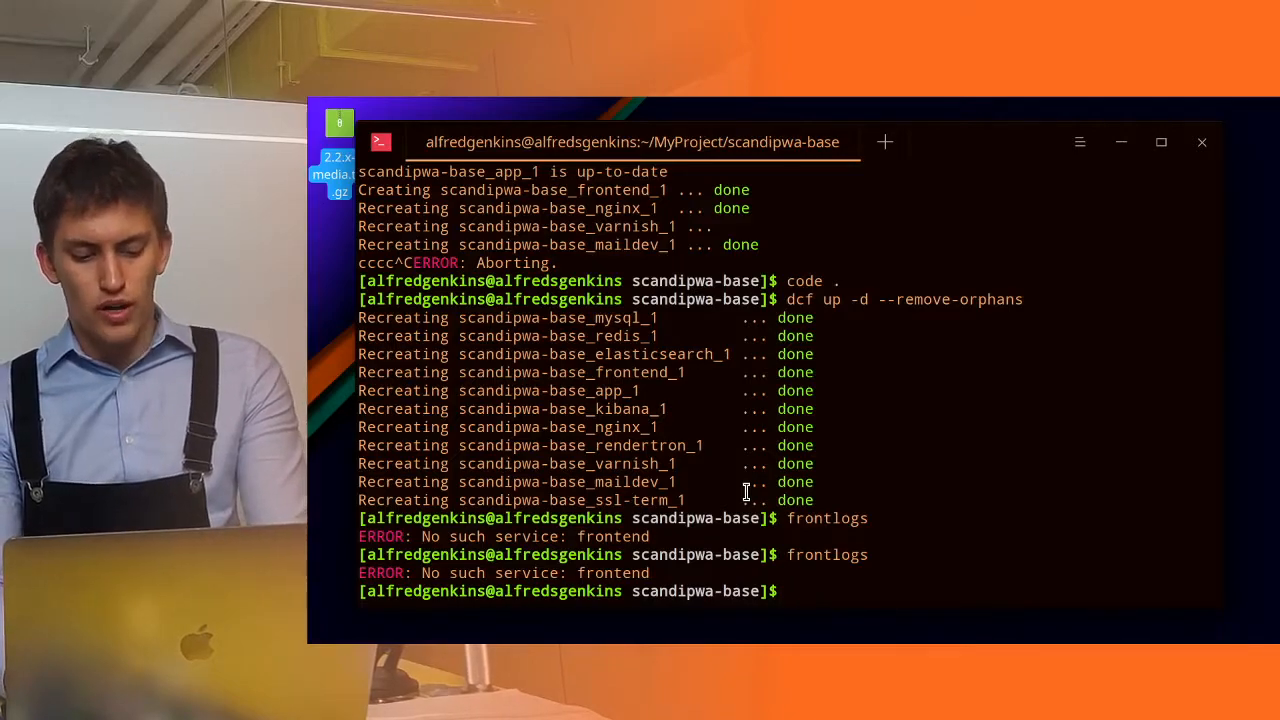
type("dcf")
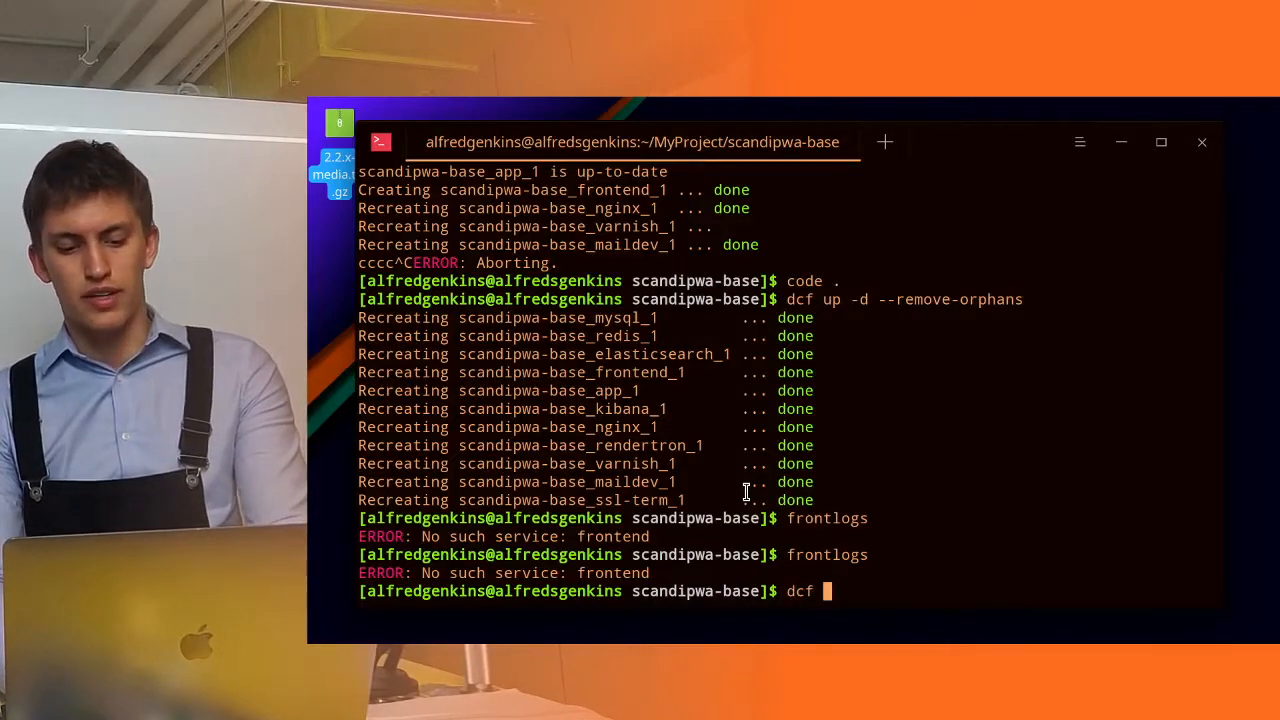
type("logs -f frontend")
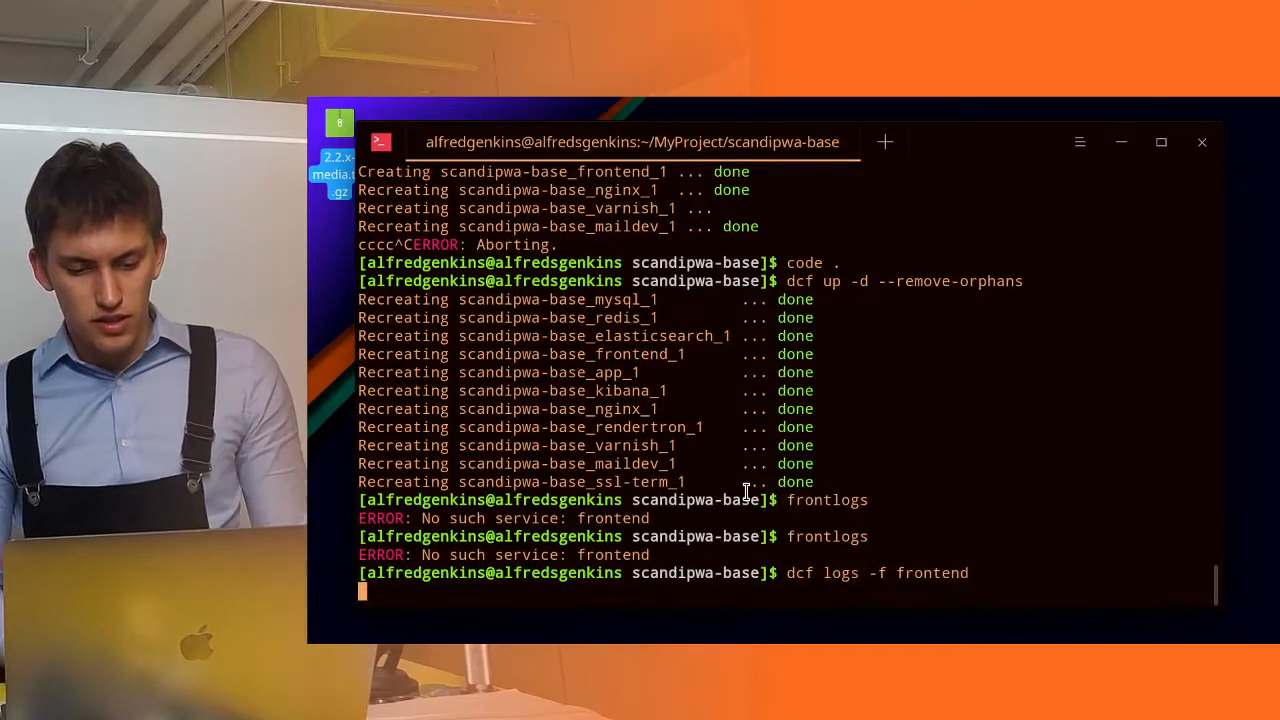
key("Return")
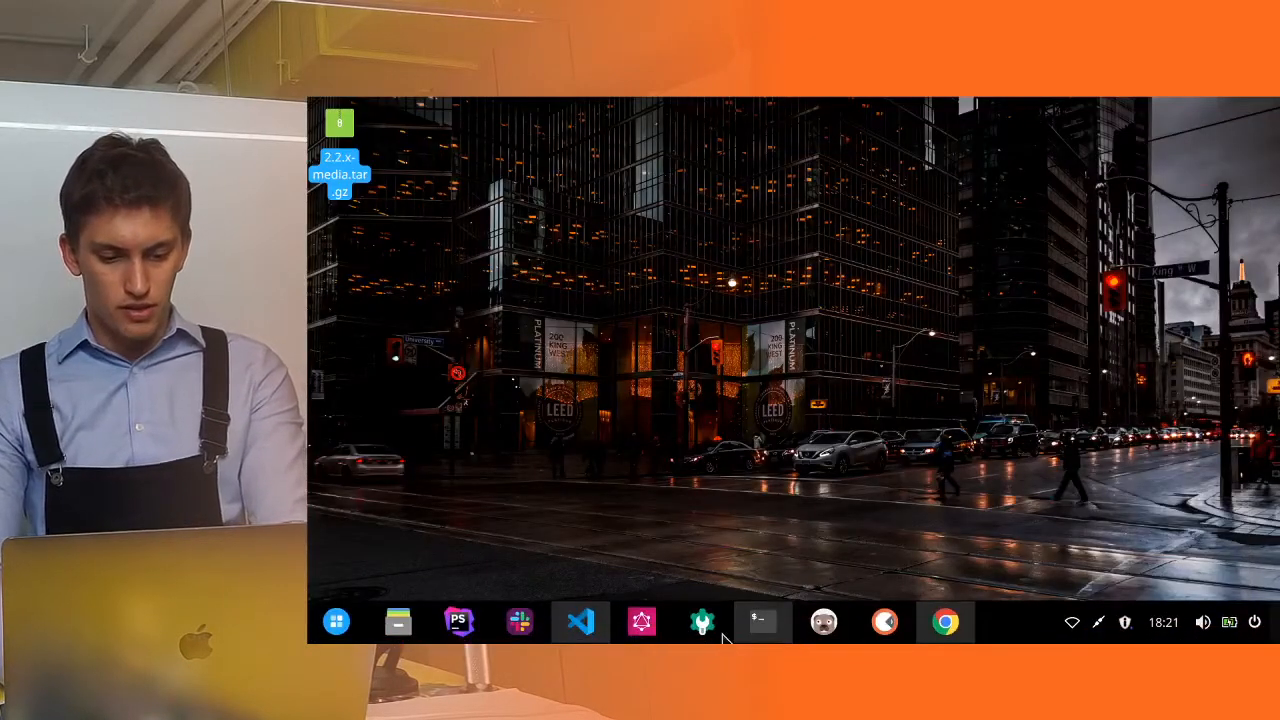
- Rerun 'dcf up -d --remove-orphans', run frontlogs, and select 'Compiled successfully'
left_click(762, 621)
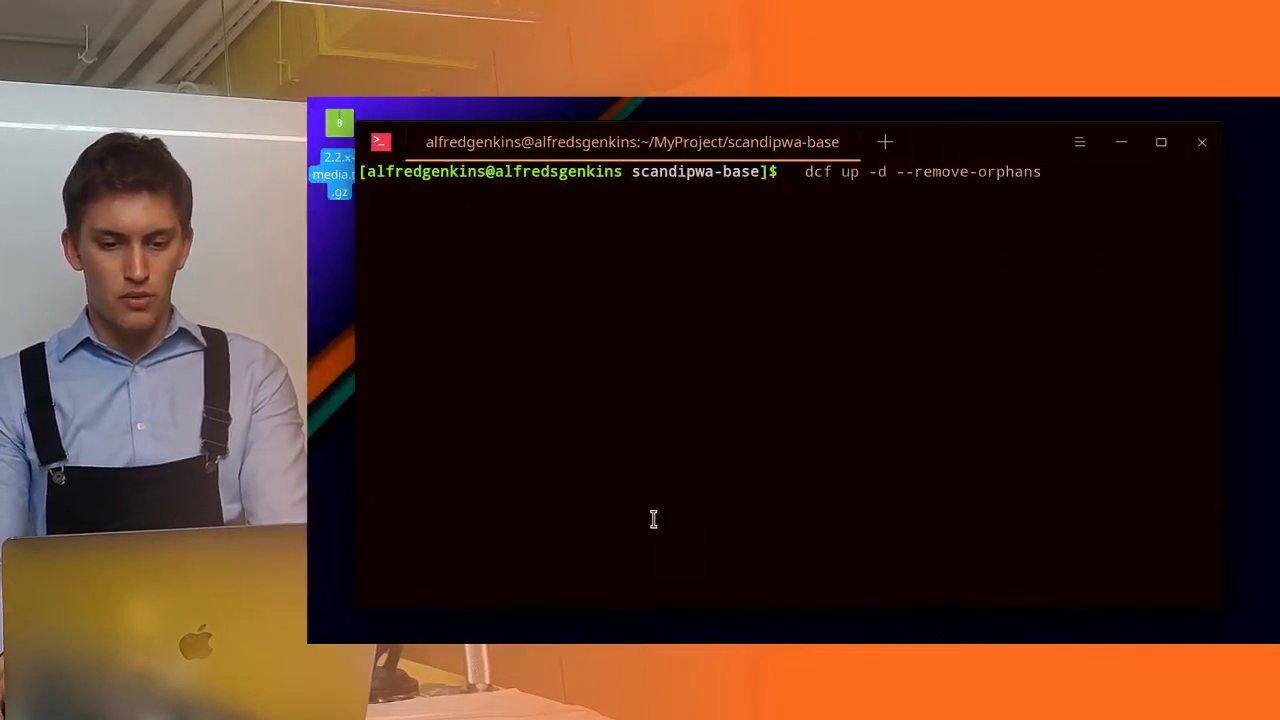
key("Return")
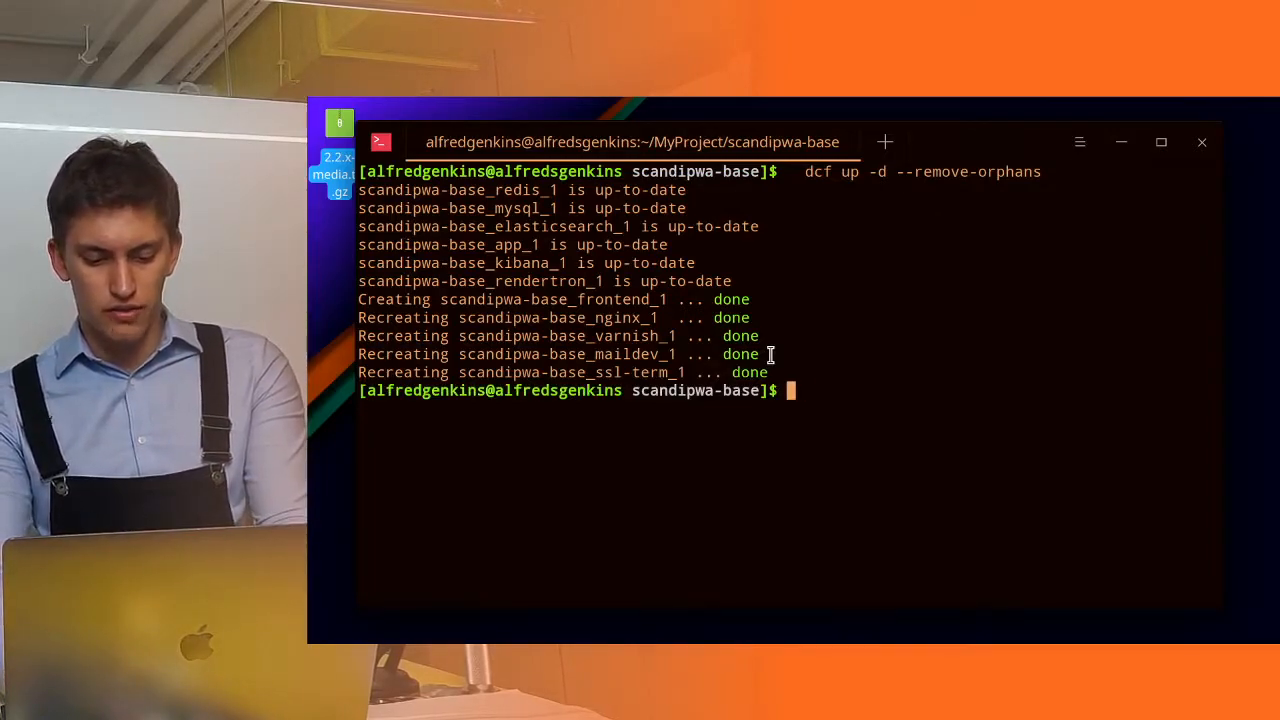
type("frontlogs")
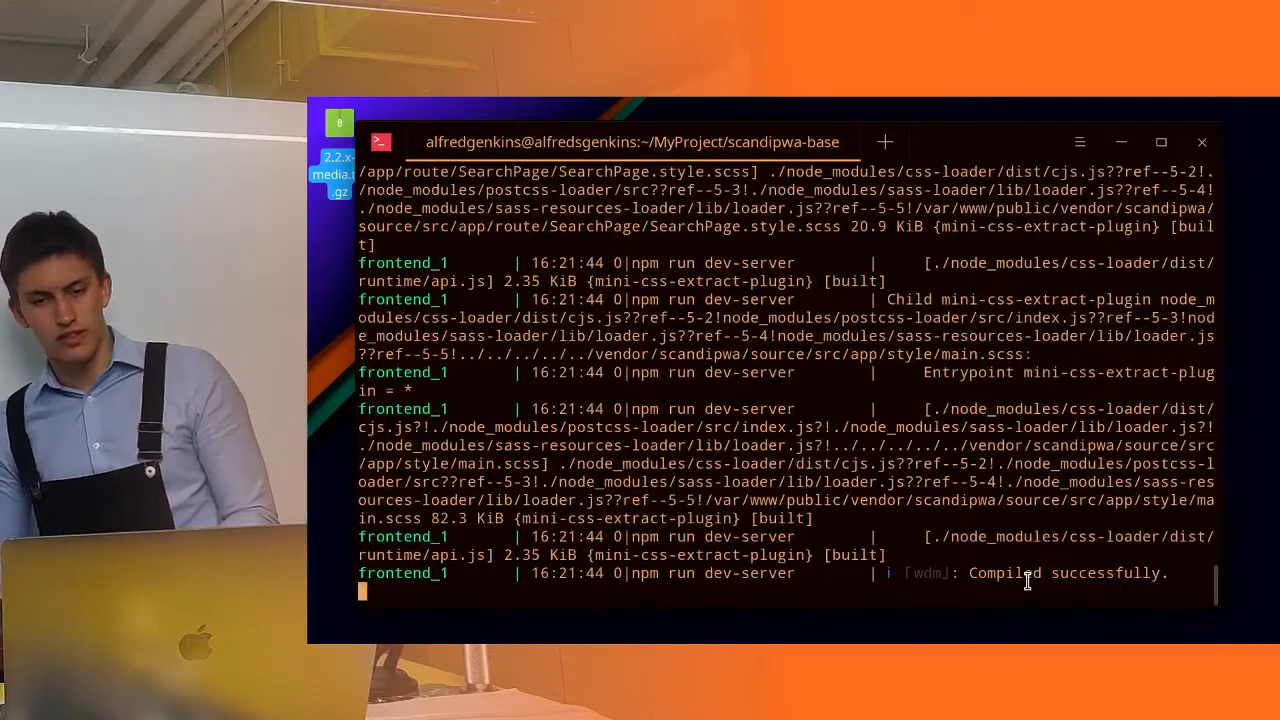
left_click_drag(905, 572, 1060, 572)
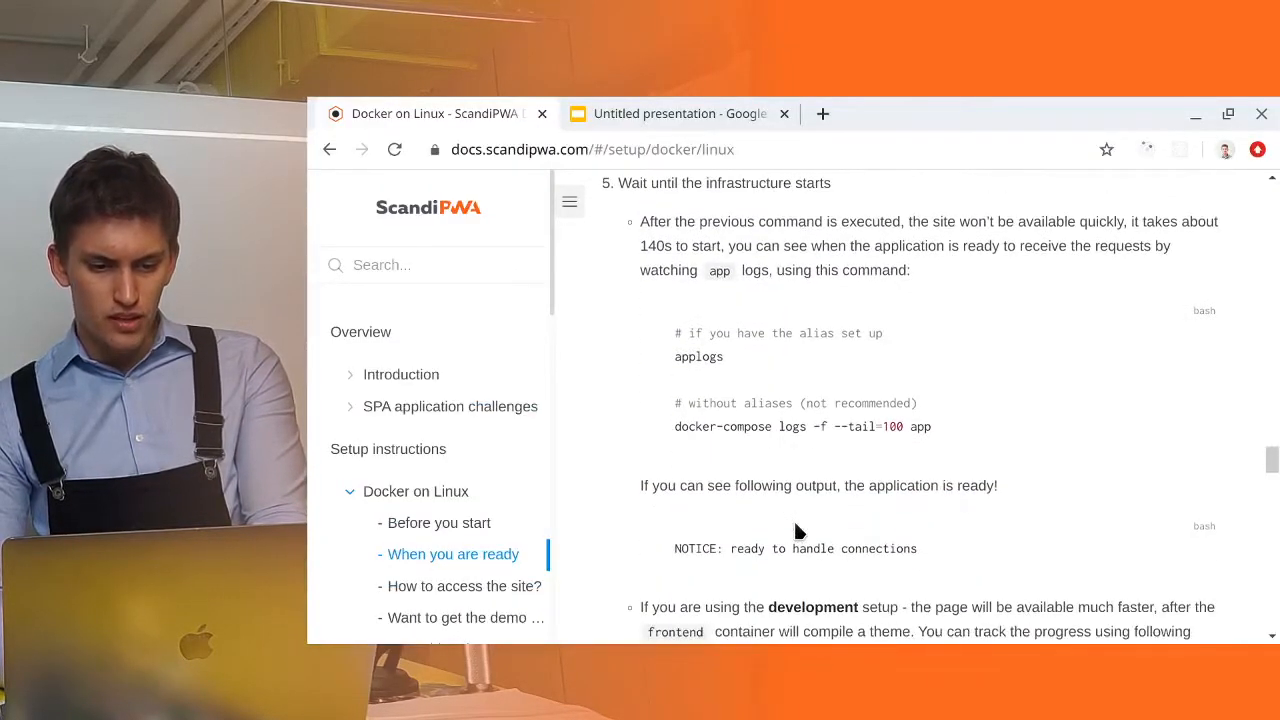
- Scroll the Docker on Linux docs to step 5 on frontend compilation
scroll("down", 3)
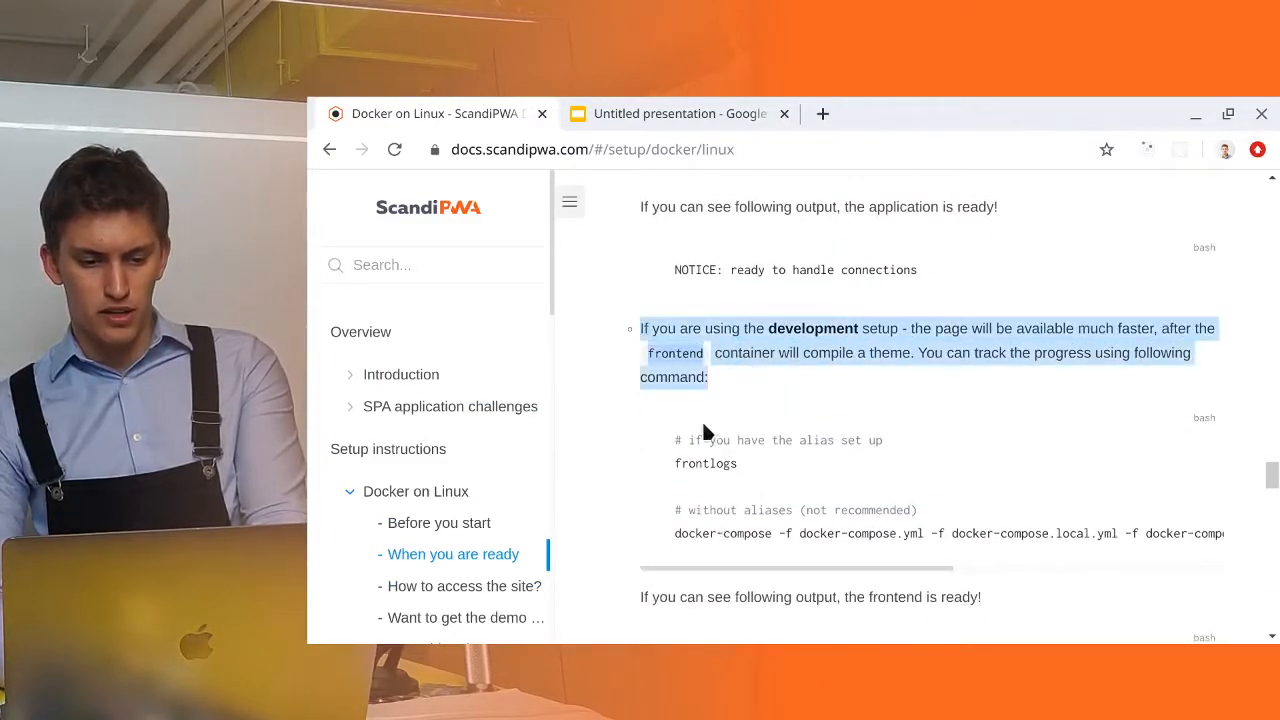
scroll("down", 3)
type("sc")
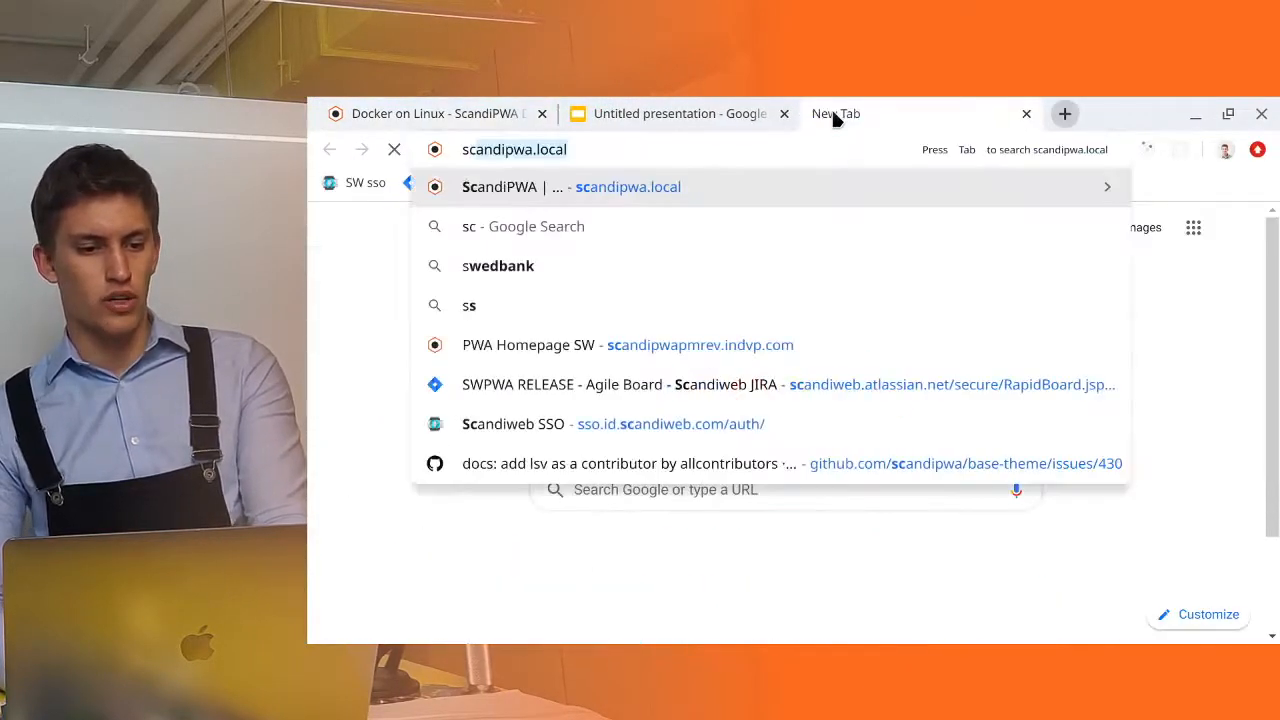
- Load scandipwa.local from the ScandiPWA suggestion in a new tab
left_click(572, 187)
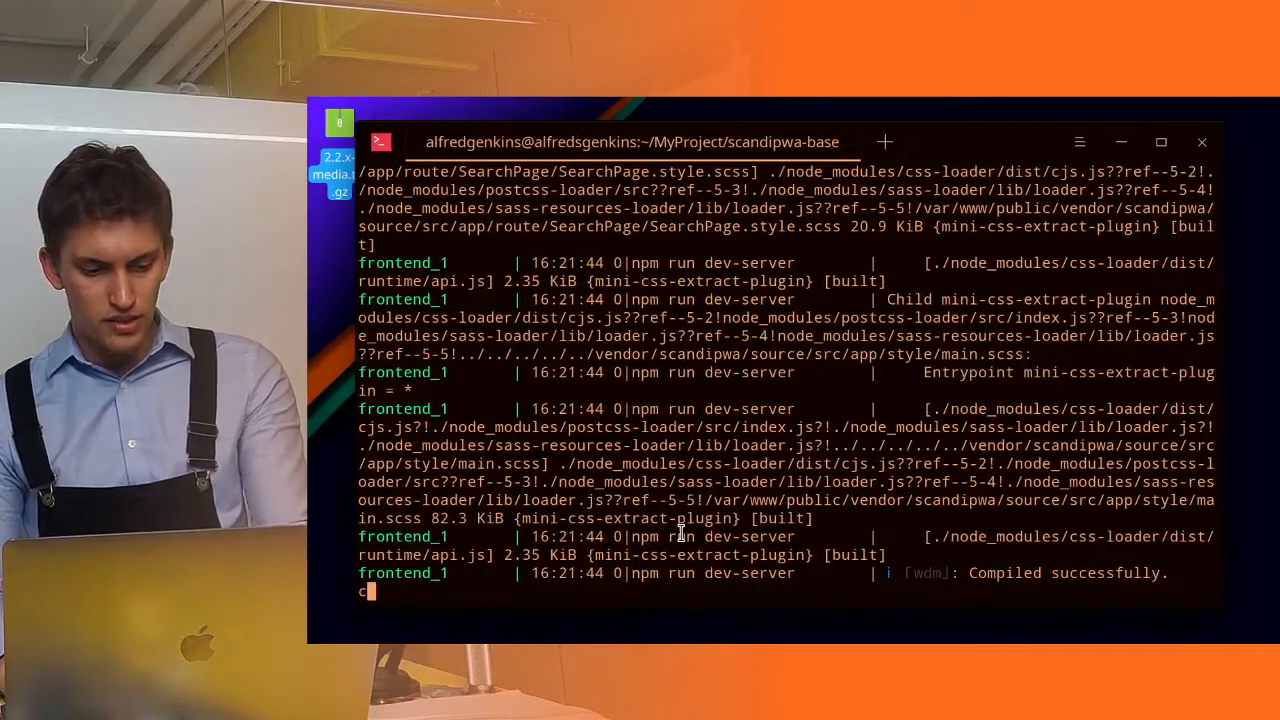
- Run 'code .' to open scandipwa-base, then copy the pwa theme folder path
type("code")
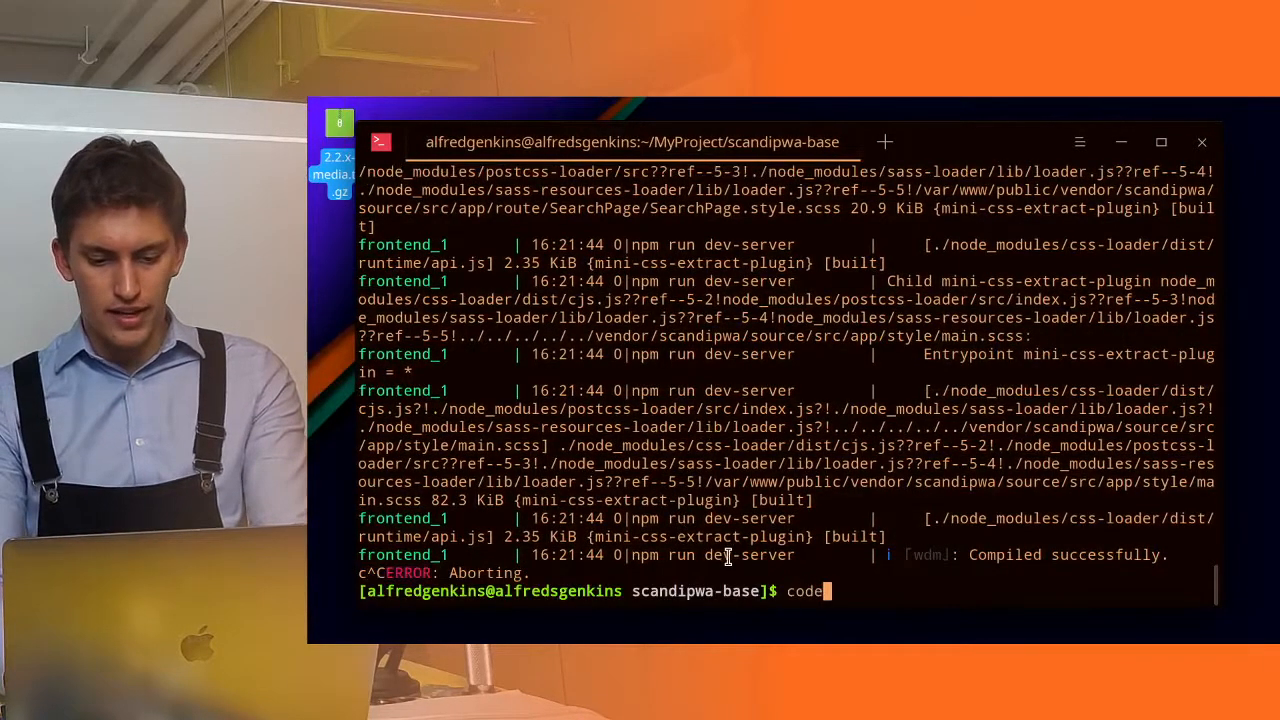
key("BackSpace")
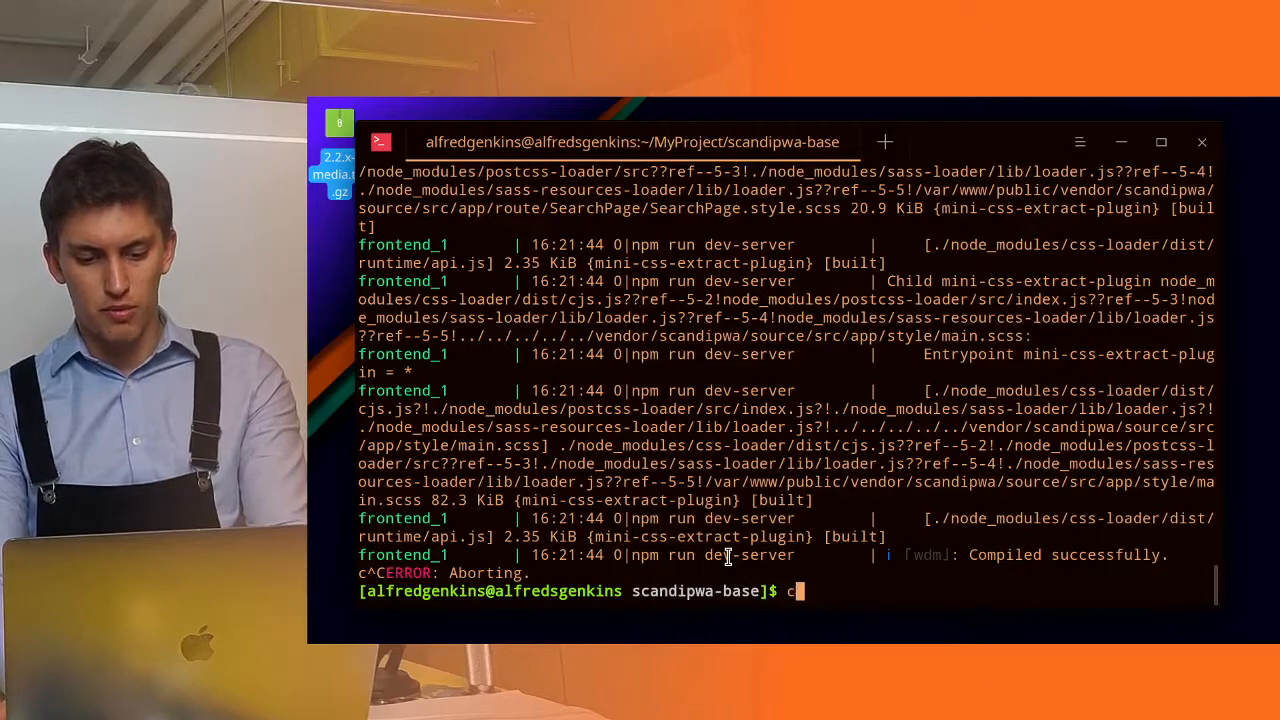
key("Backspace")
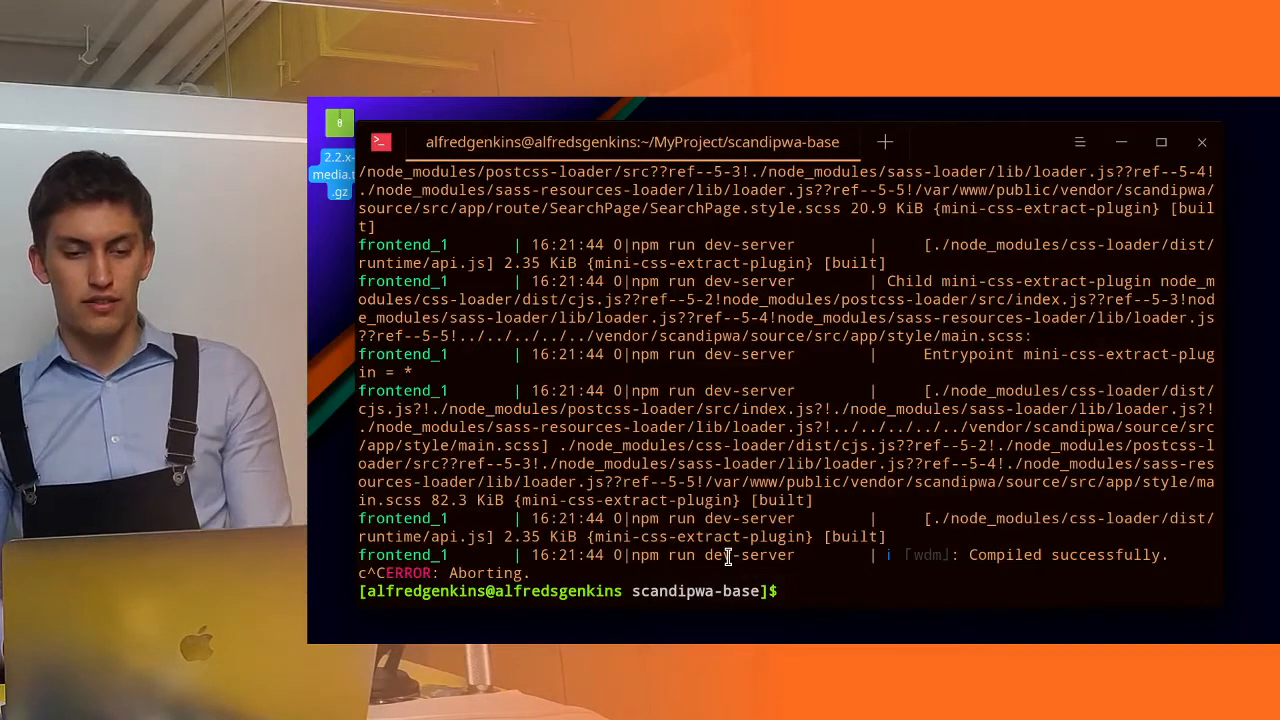
type("code .")
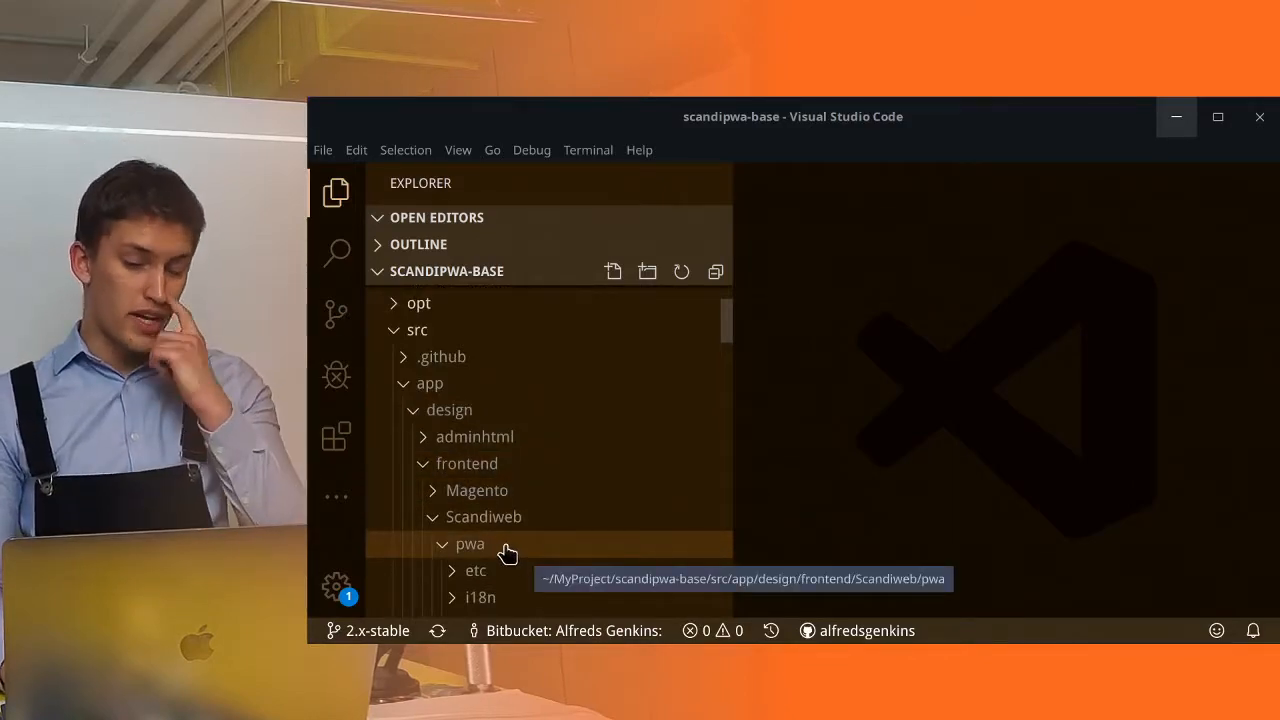
right_click(470, 543)
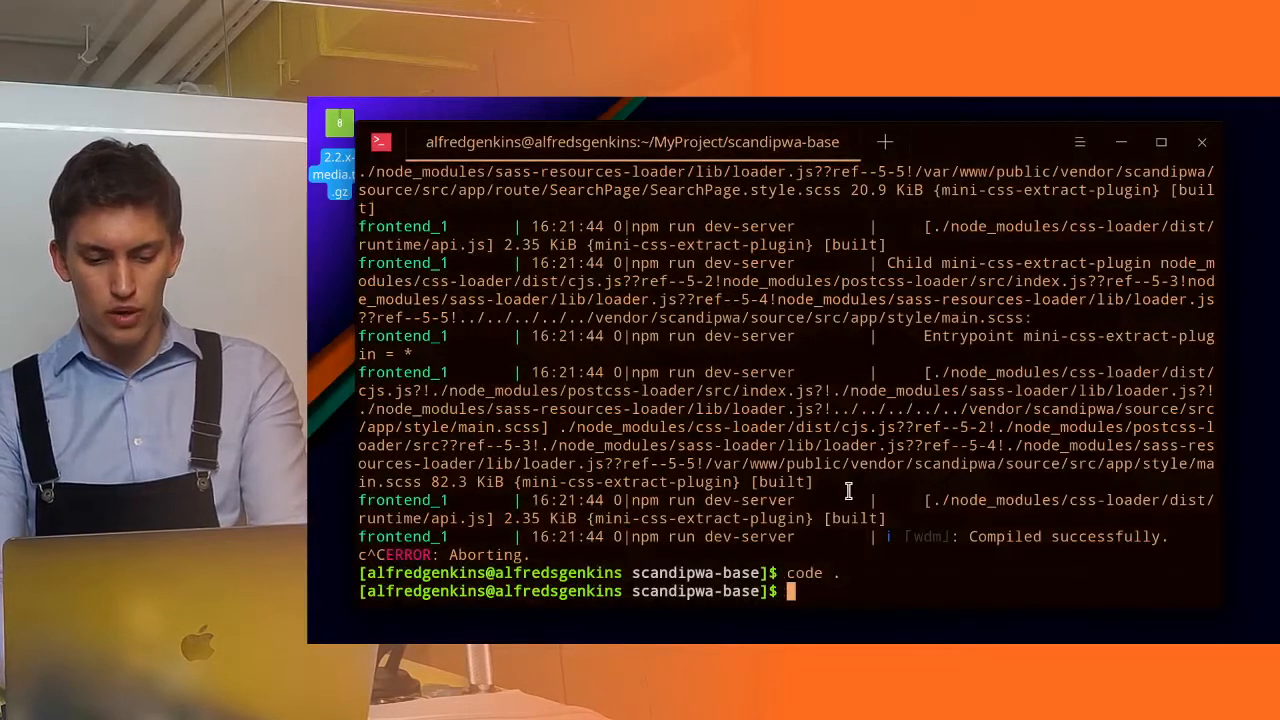
- Run 'code src/app/design/frontend/Scandiweb/pwa', expand src, and close the Welcome tab
type("code src/app/design/frontend/Scandiweb/pwa")
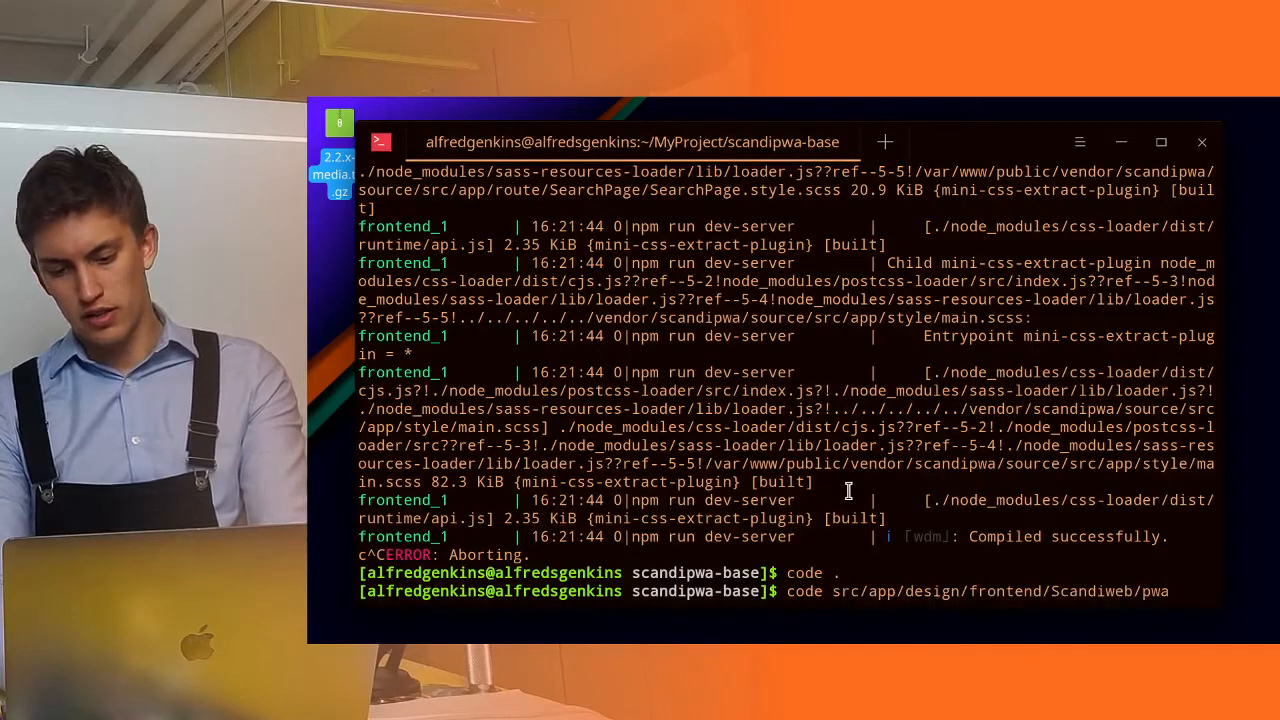
key("Return")
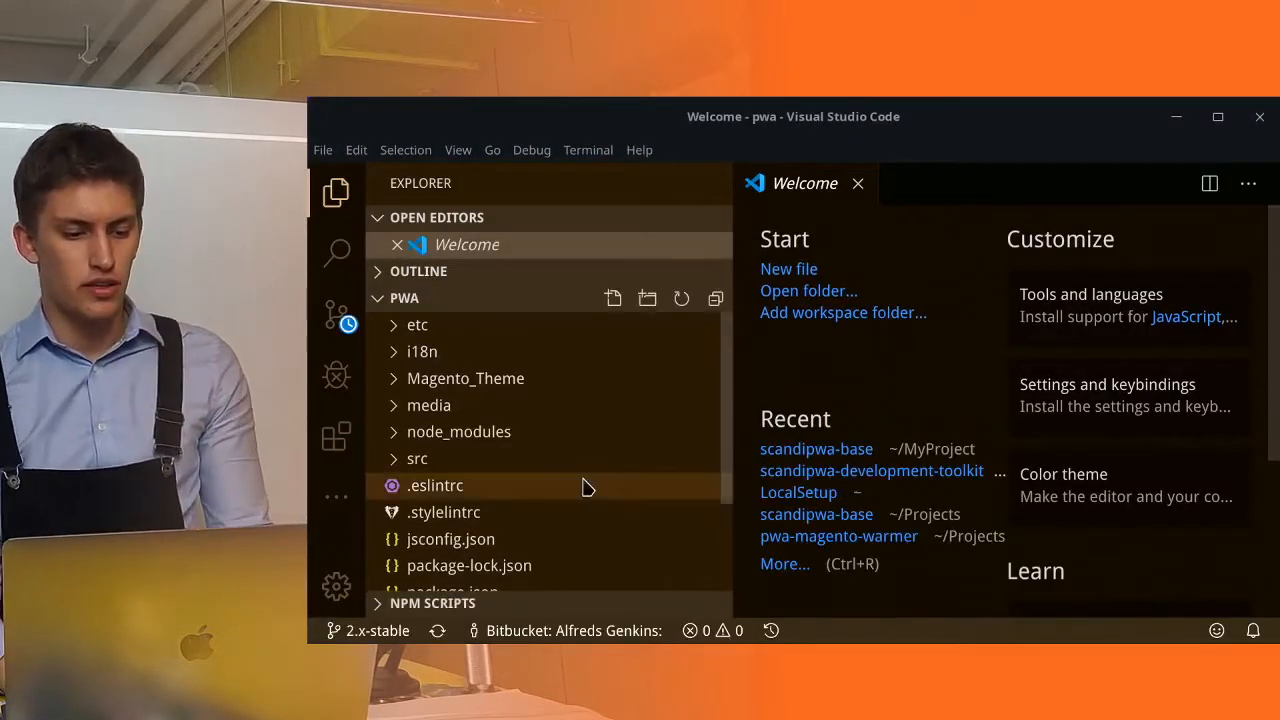
left_click(417, 458)
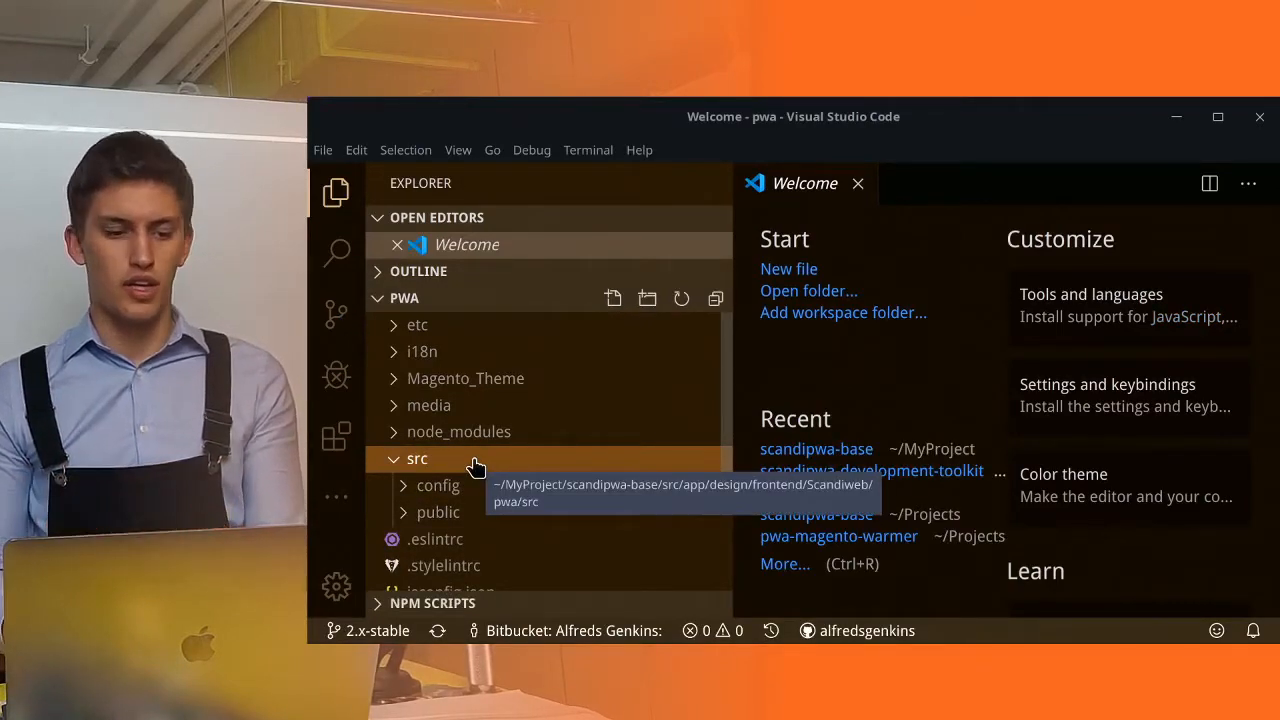
left_click(647, 298)
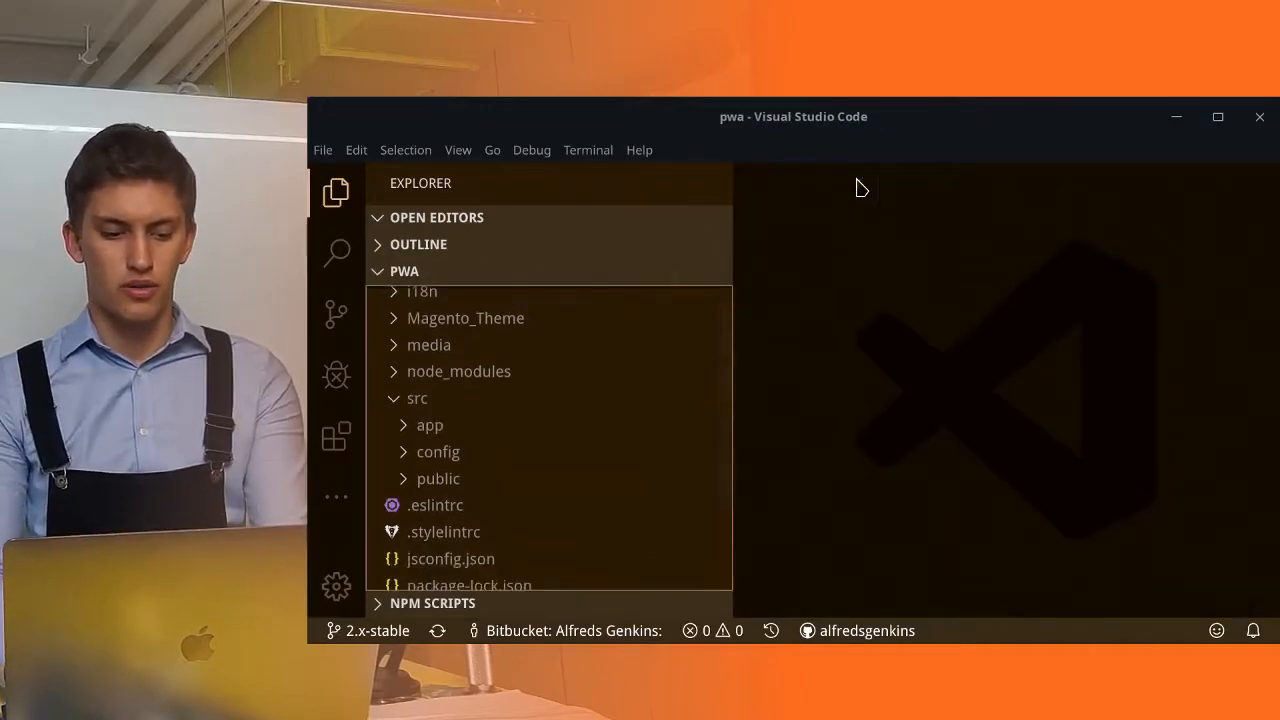
- Run 'ScandiPWA: Extend source component' from the Command Palette and pick Breadcrumbs
key("ctrl+shift+p")
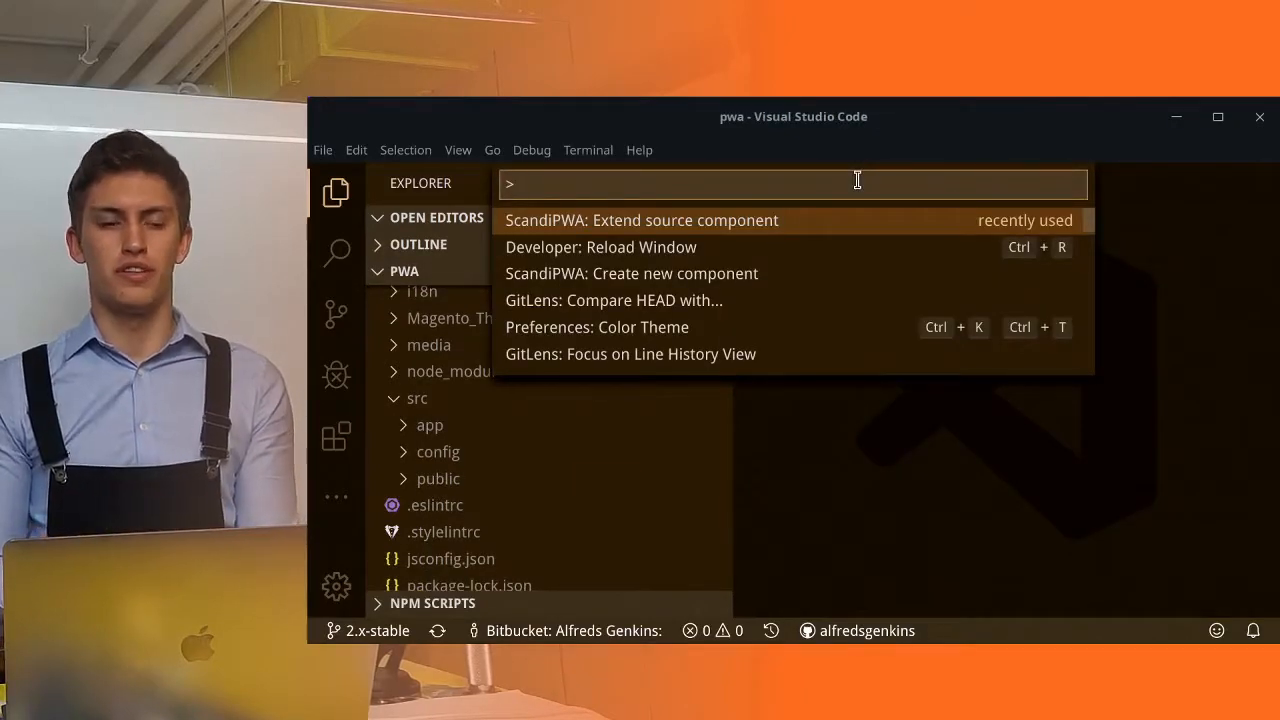
type(">")
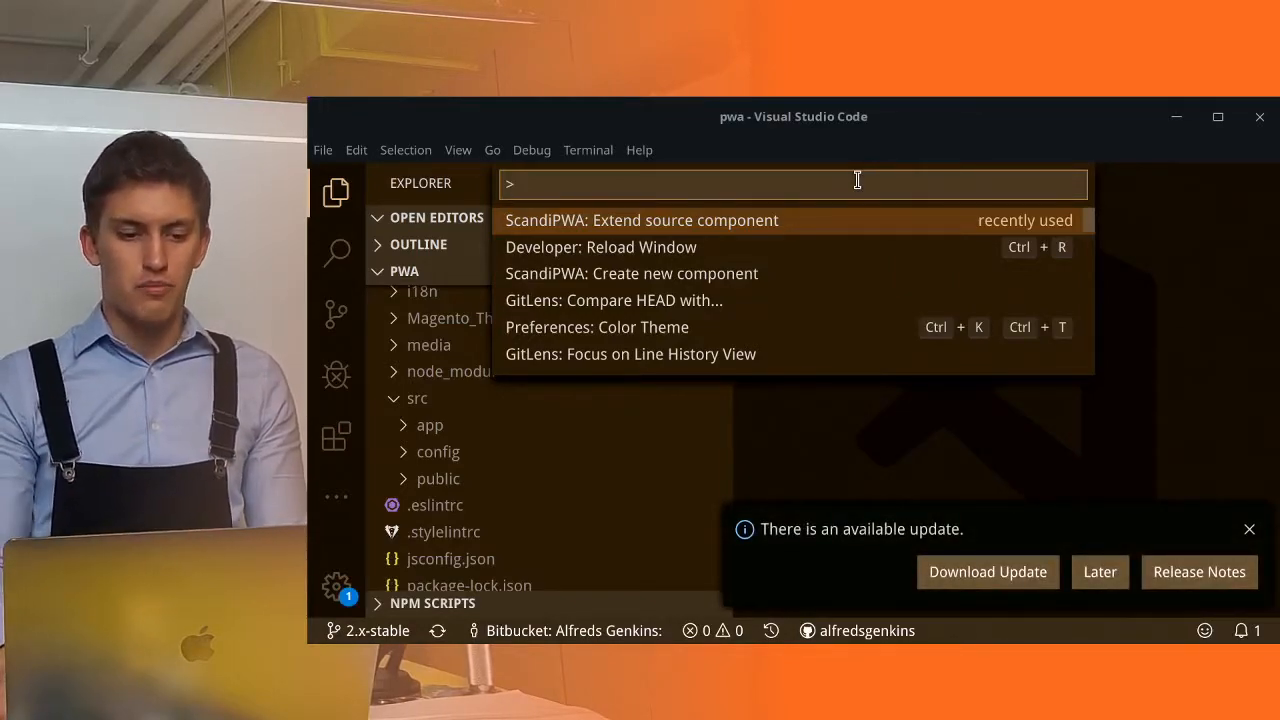
left_click(640, 220)
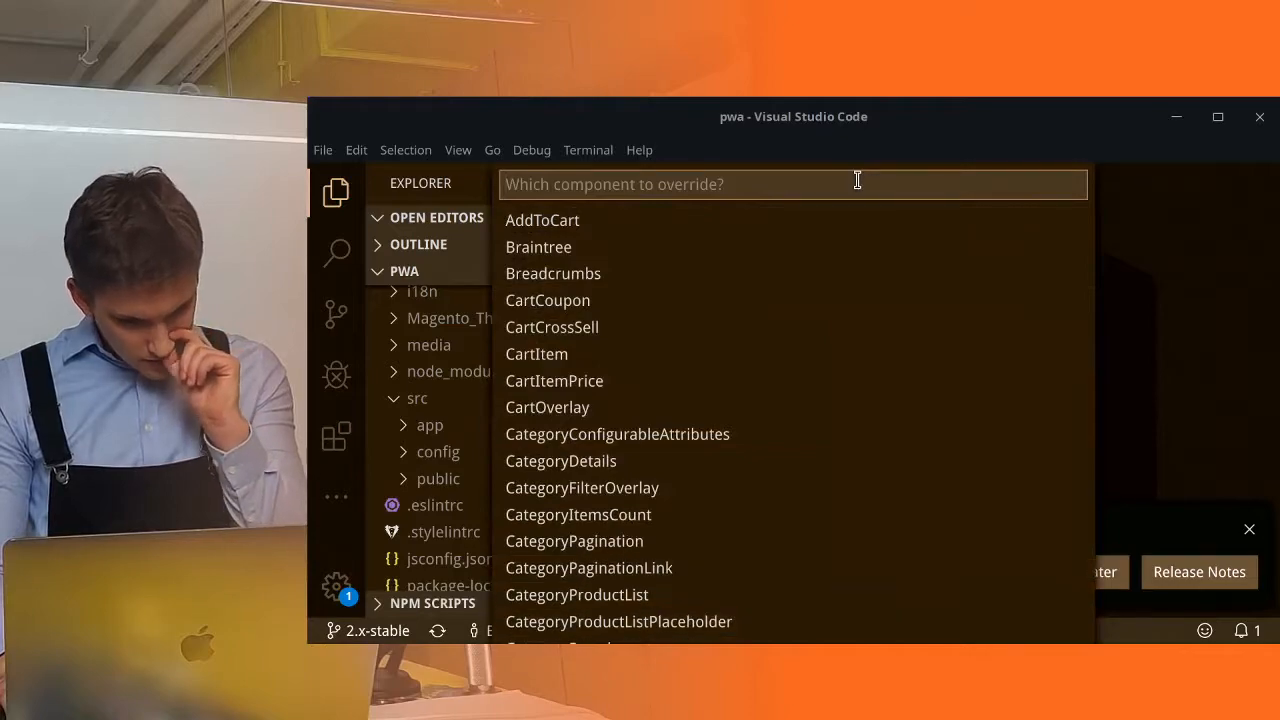
mouse_move(548, 300)
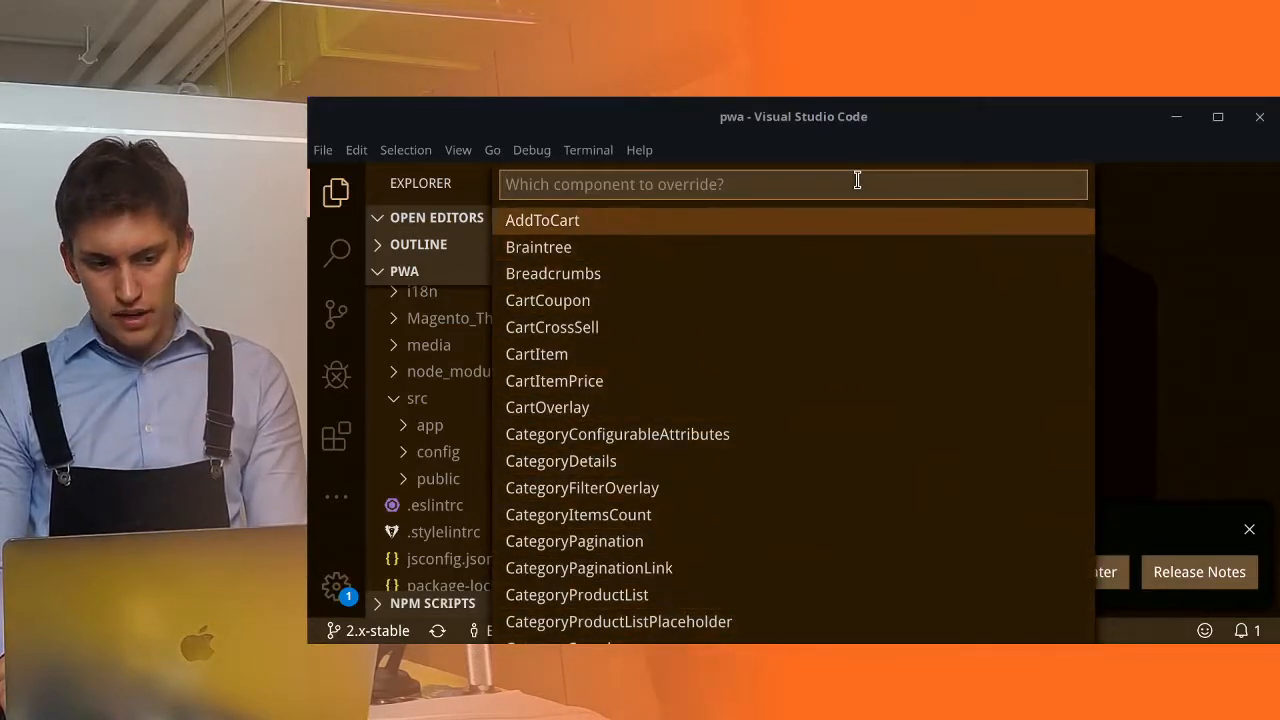
left_click(553, 273)
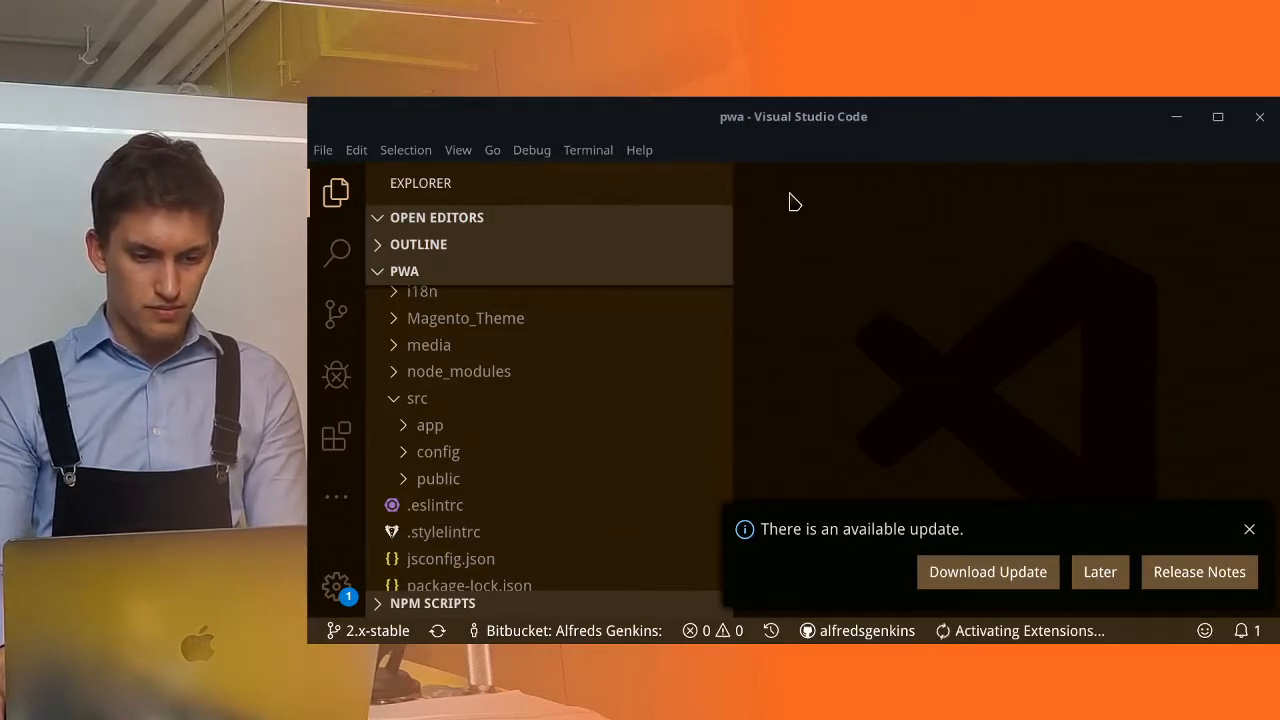
- Review Breadcrumbs.component.js importing Breadcrumbs.override.style.scss, and save the file
left_click(544, 425)
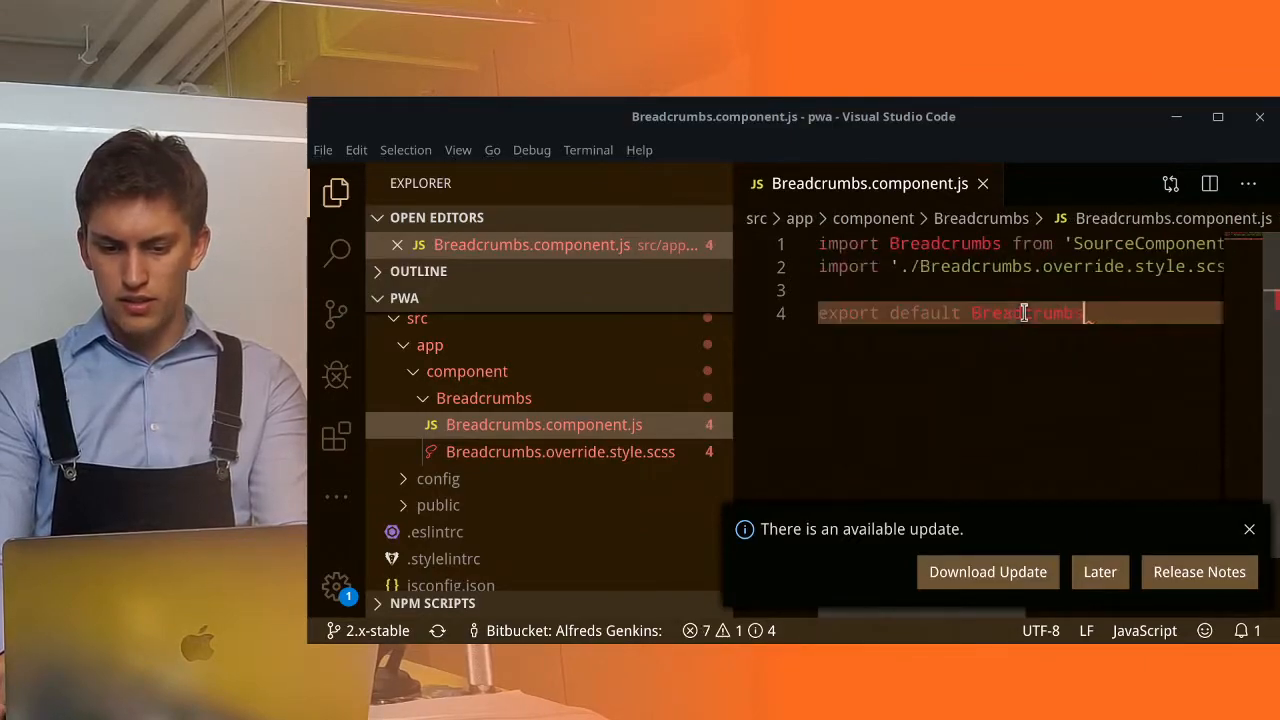
key("enter")
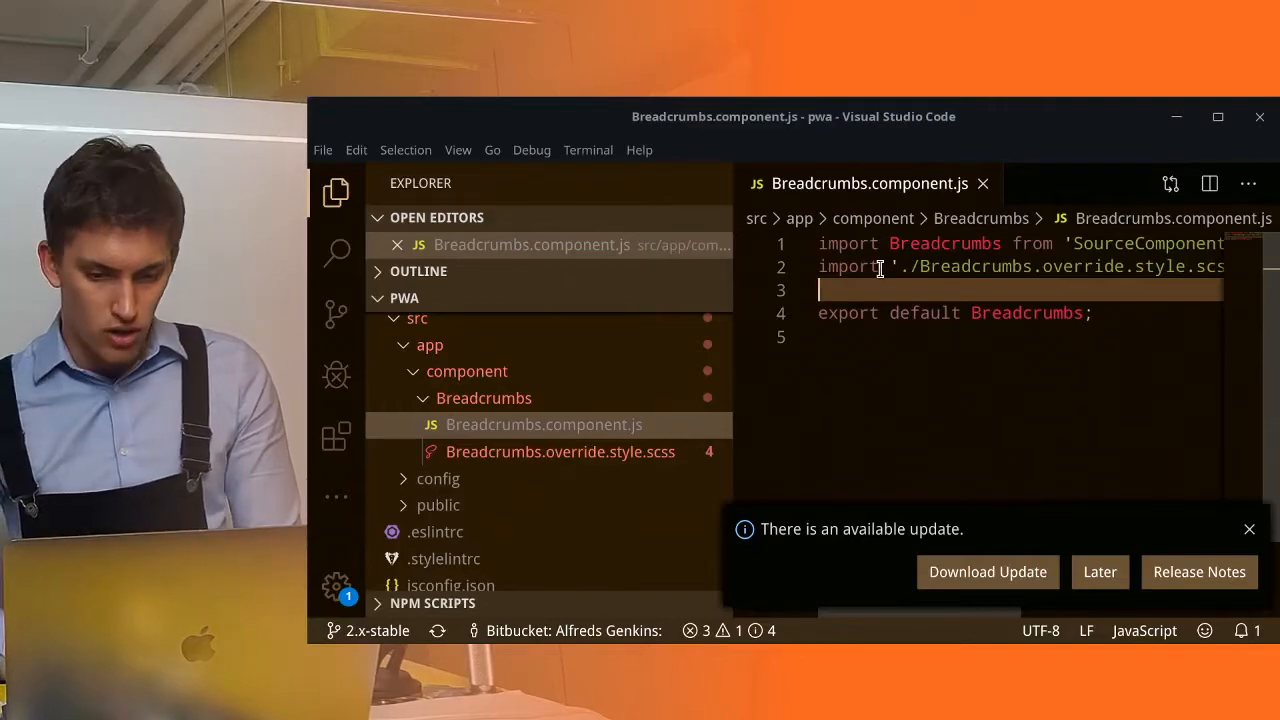
left_click(560, 451)
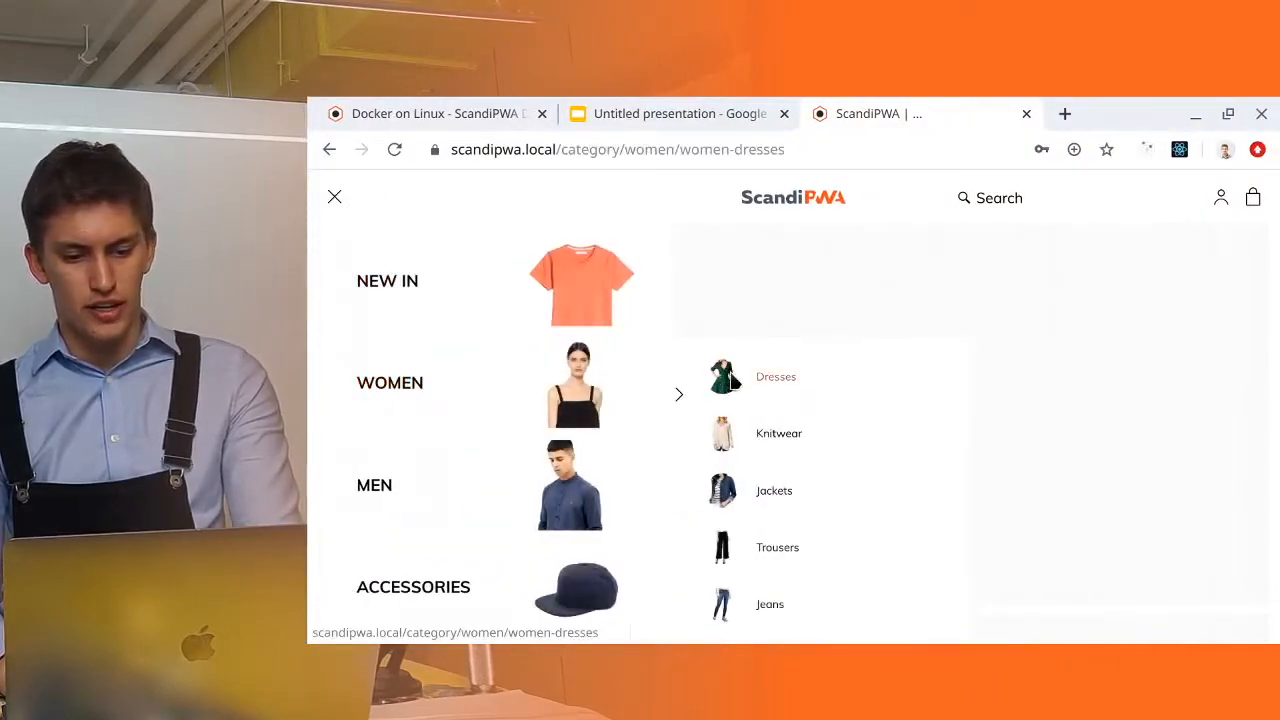
- Open Women > Dresses on the storefront and inspect the breadcrumbs styles in DevTools
right_click(520, 250)
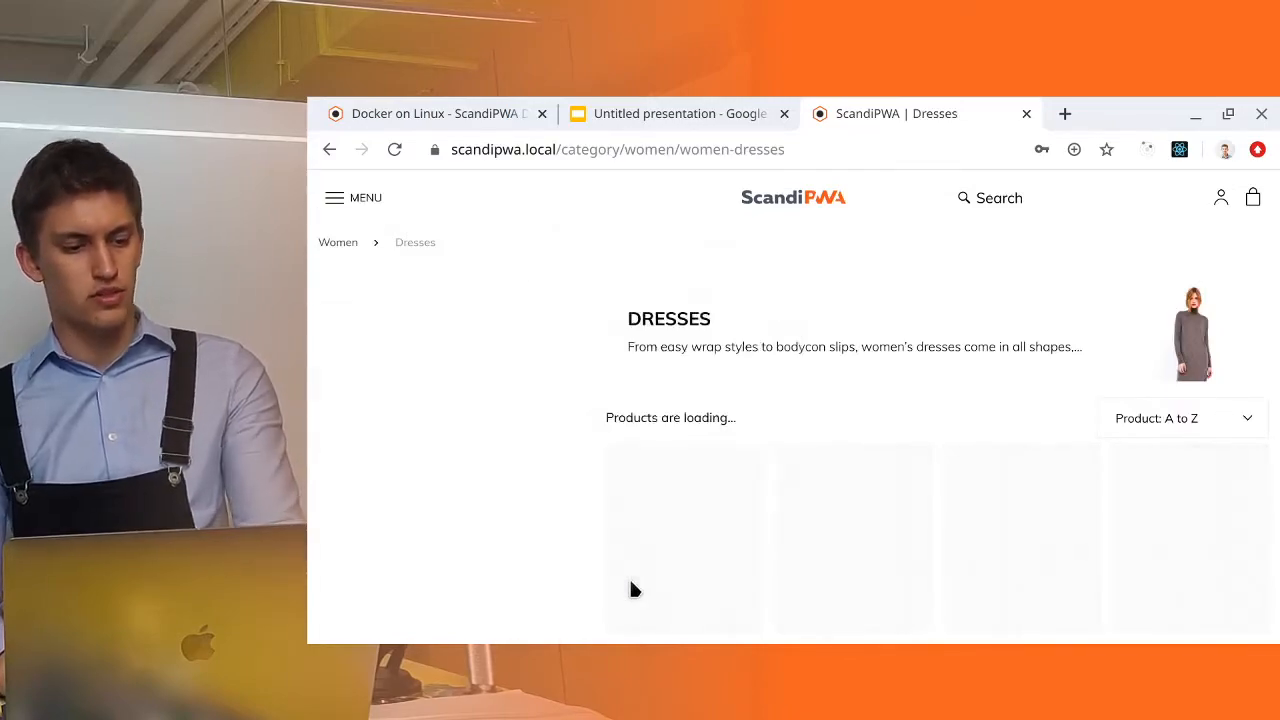
key("F12")
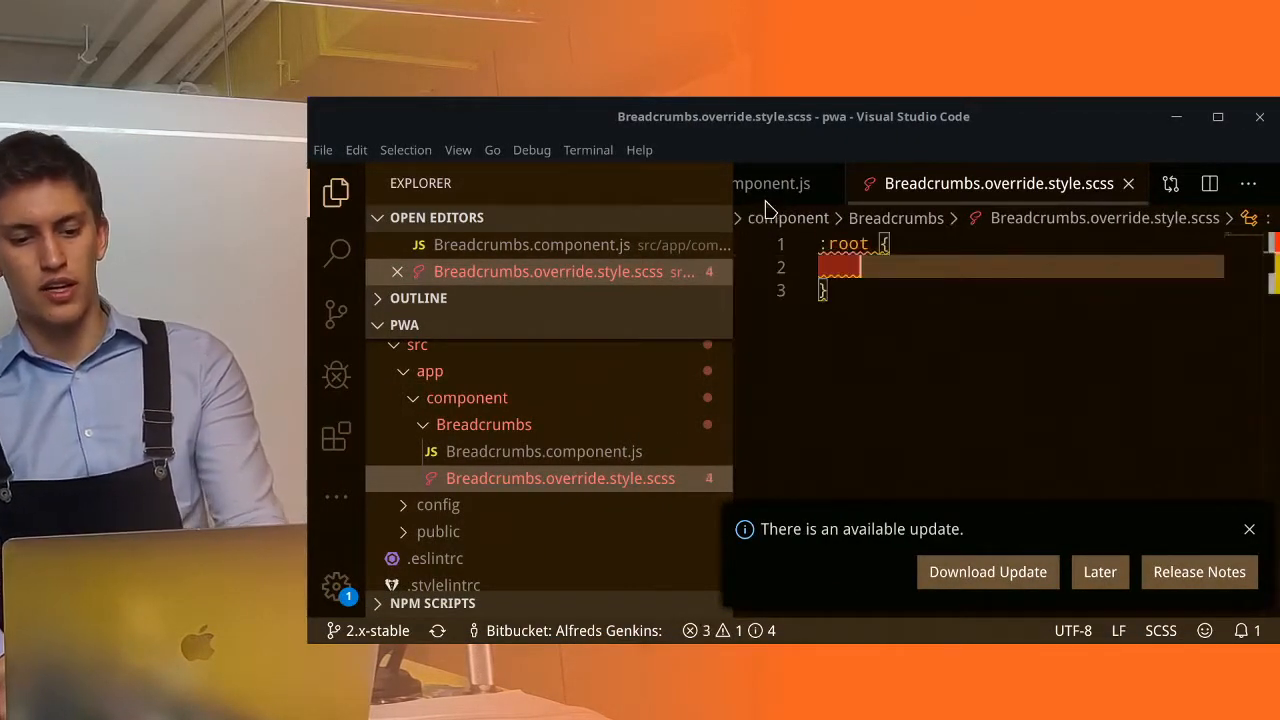
- Set --breadcrumbs-background to red in the override's :root block, save, and return to Chrome
type("var(--breadcrumbs-background)")
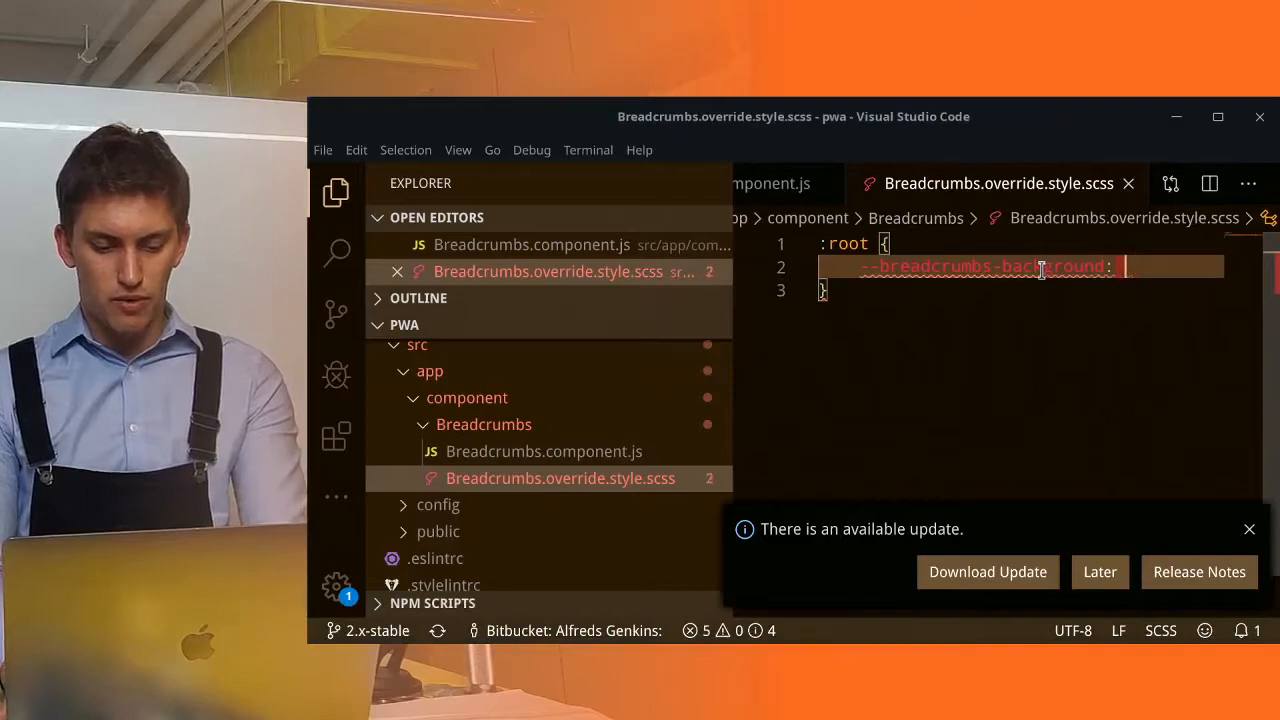
type("red;")
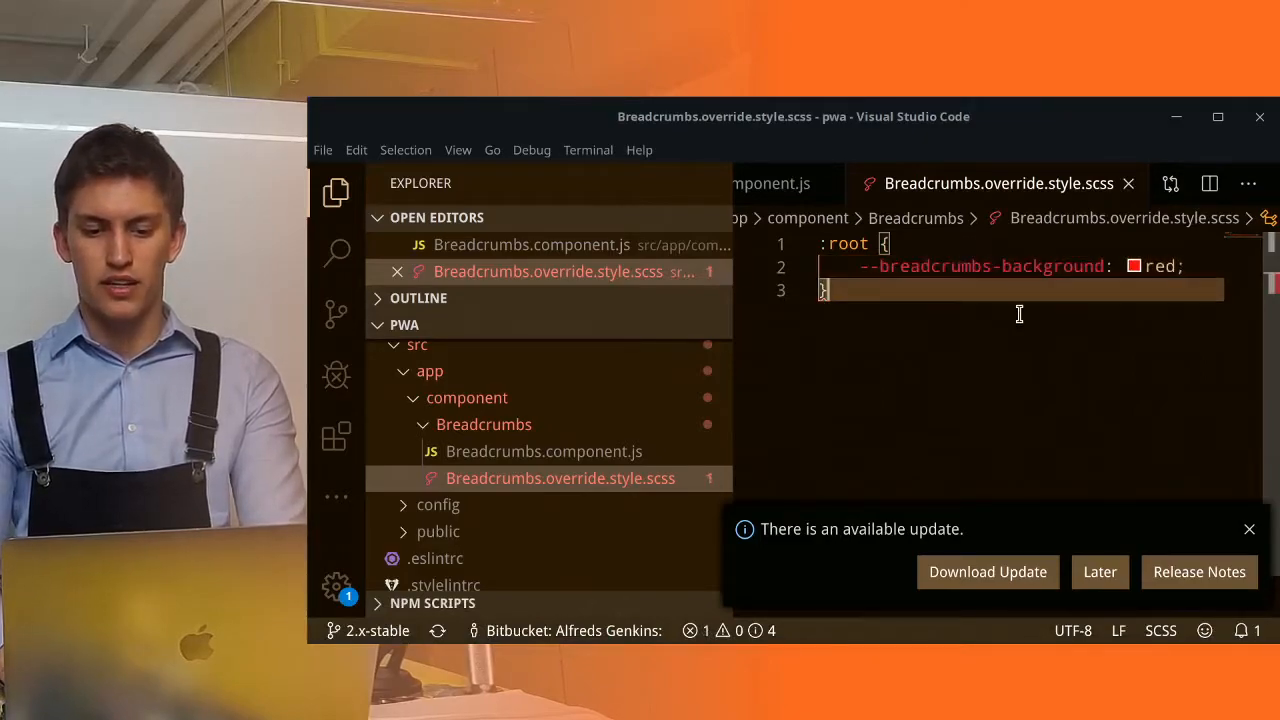
key("enter")
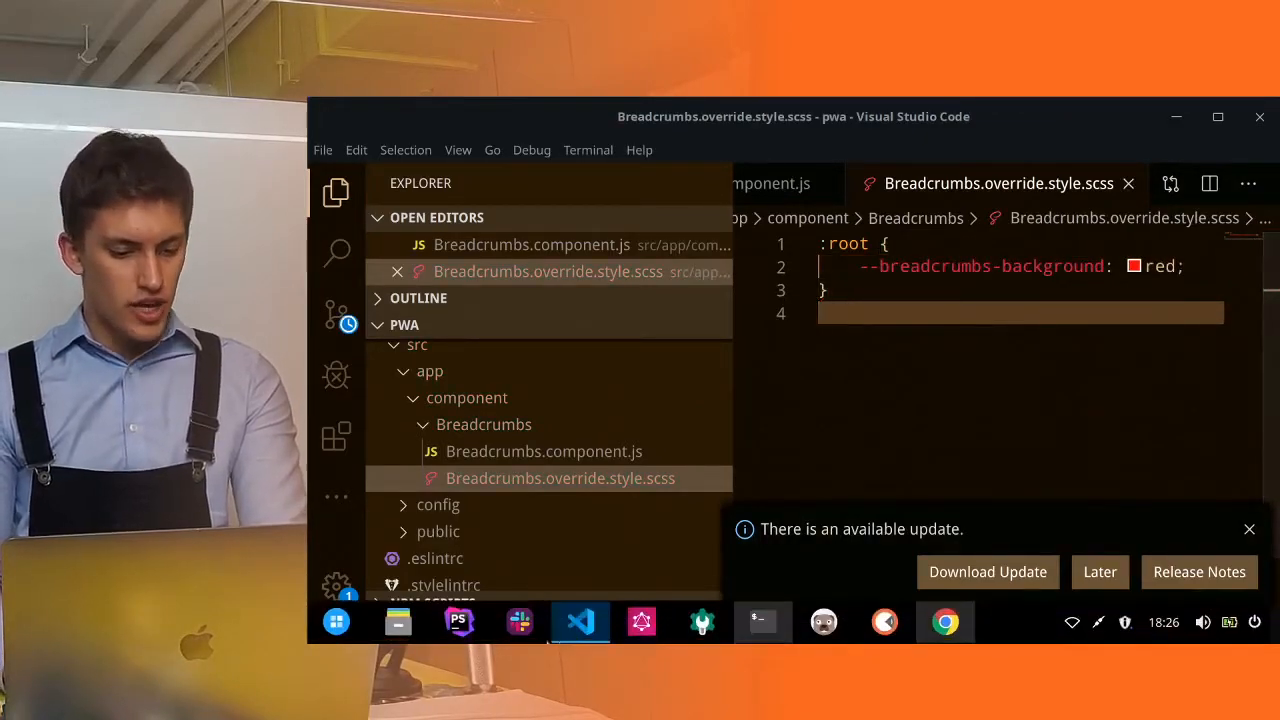
left_click(945, 622)
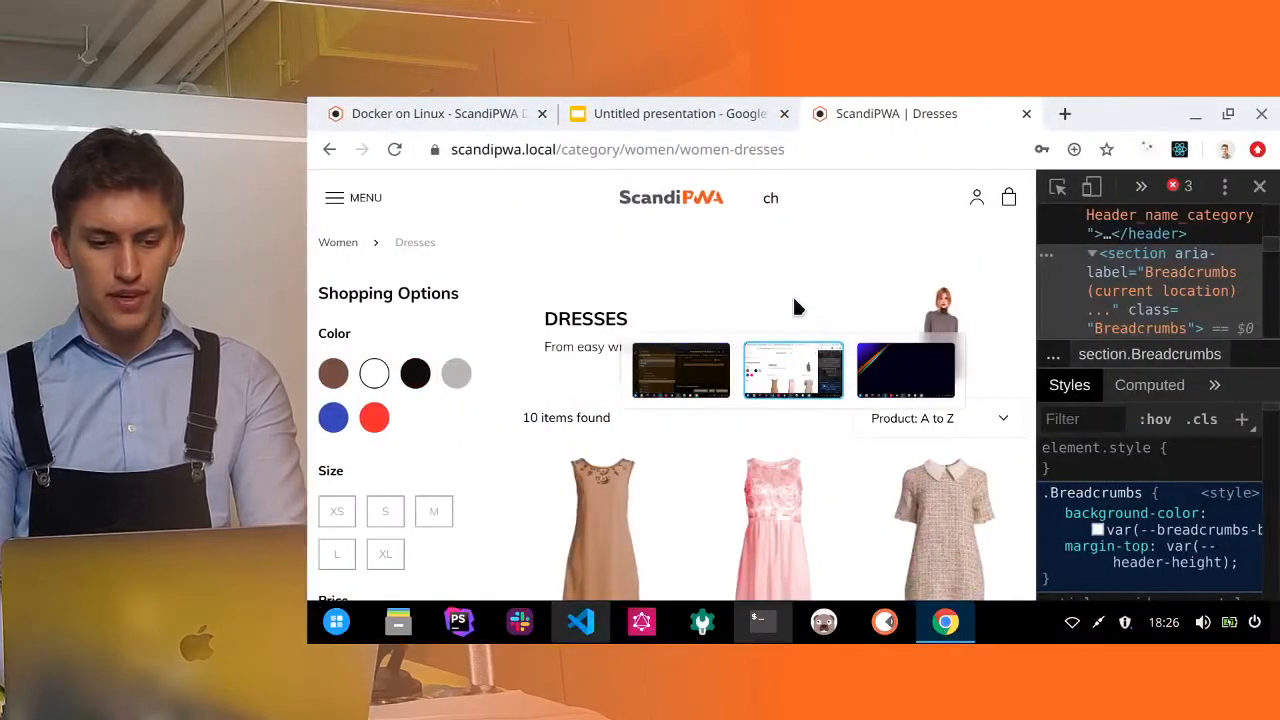